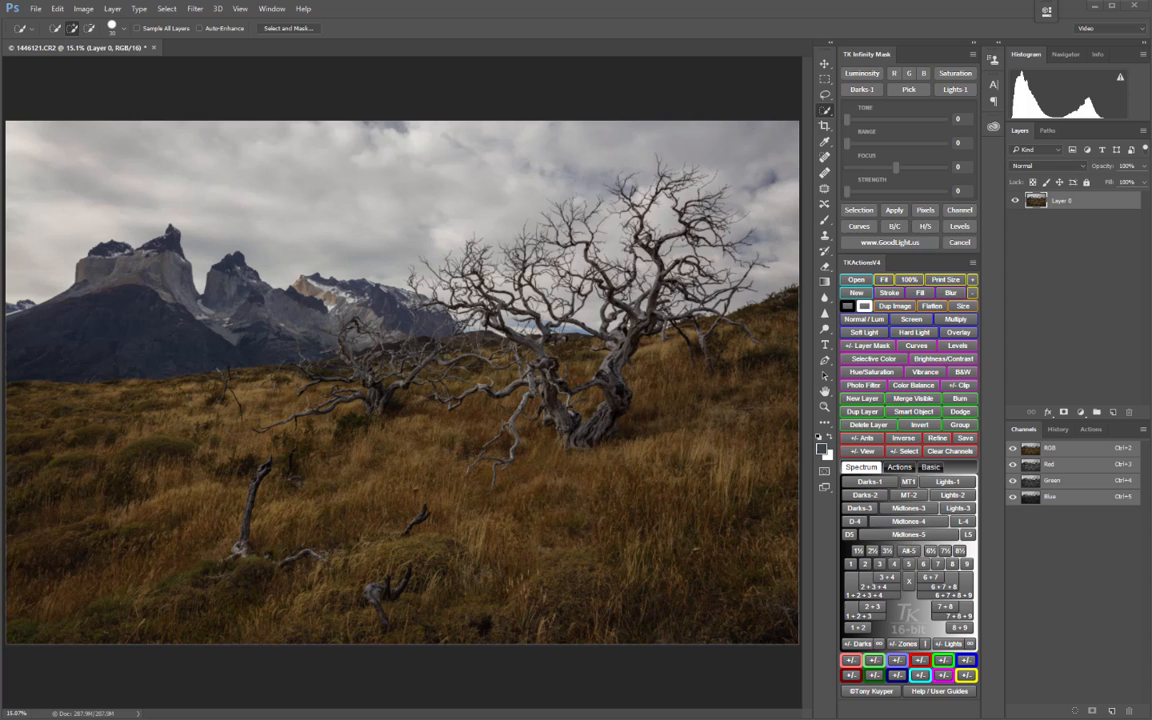
mouse_move(827, 113)
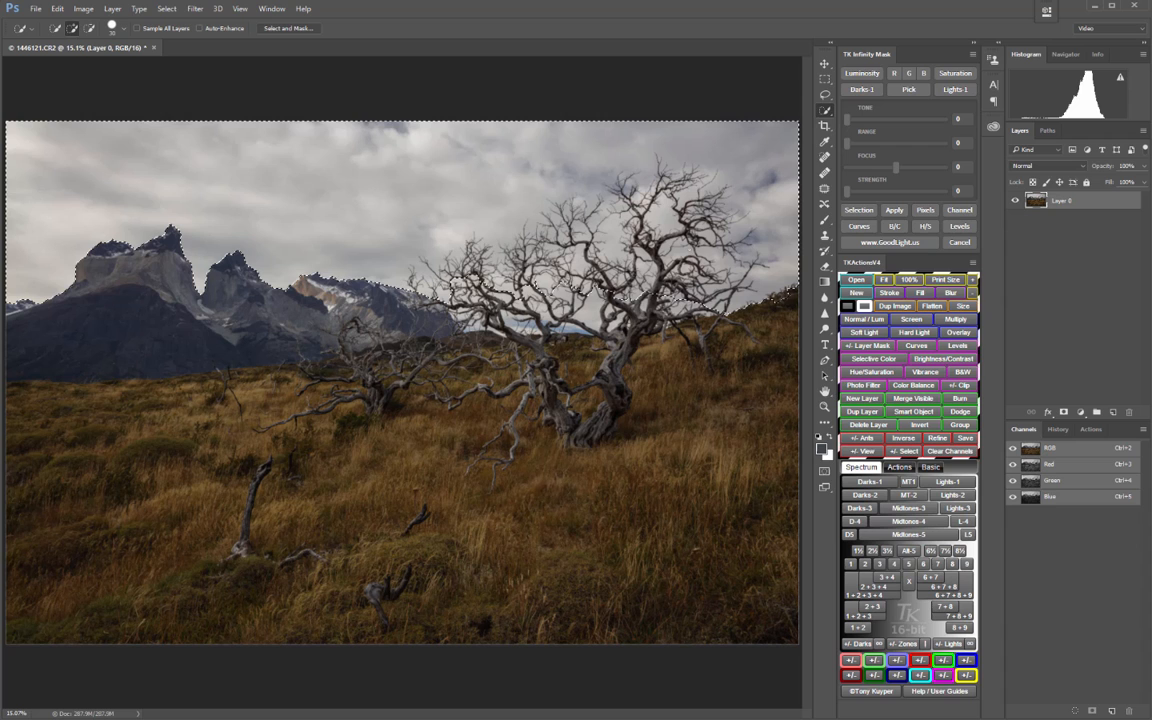
Step: With the sky selection active, open the Select menu to reach Select and Mask
click(166, 8)
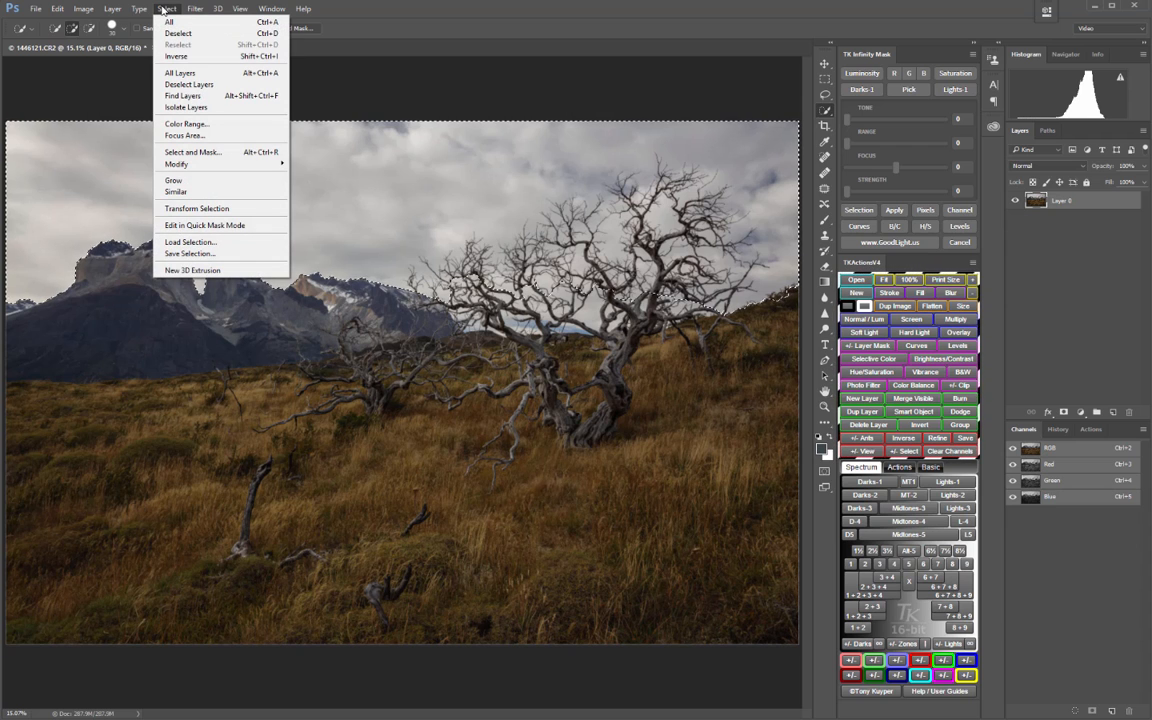
mouse_move(195, 152)
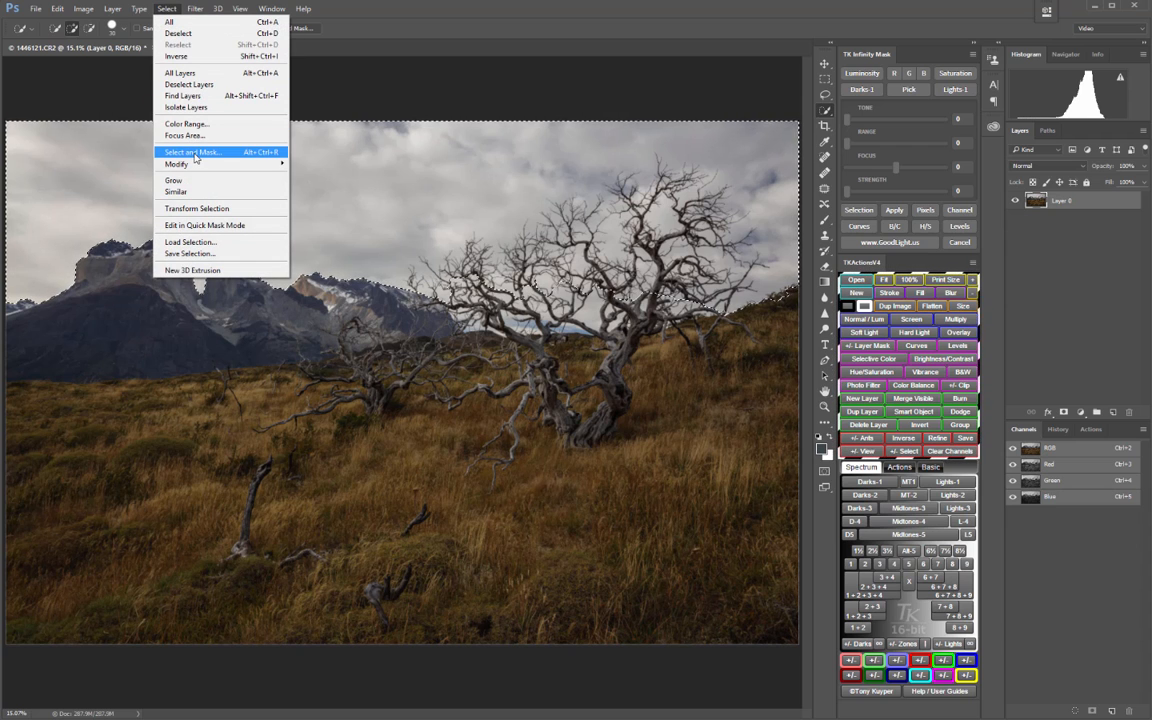
Step: Preview the sky selection in Select and Mask, then cancel without applying it
click(192, 152)
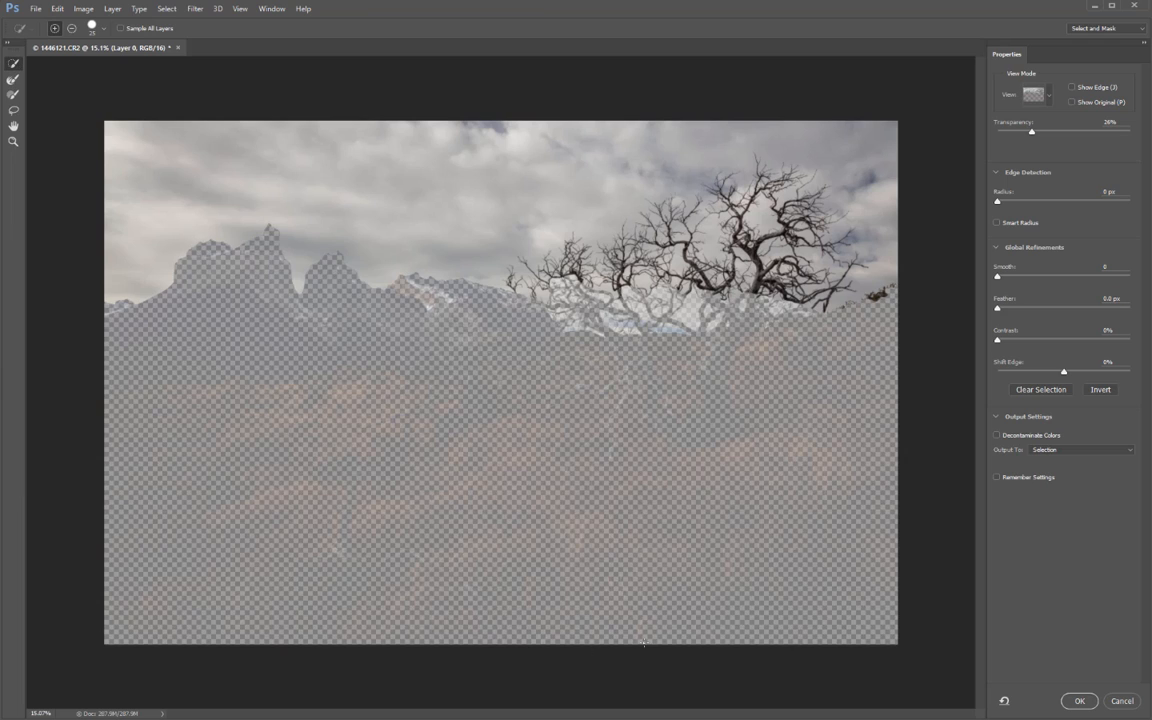
mouse_move(707, 600)
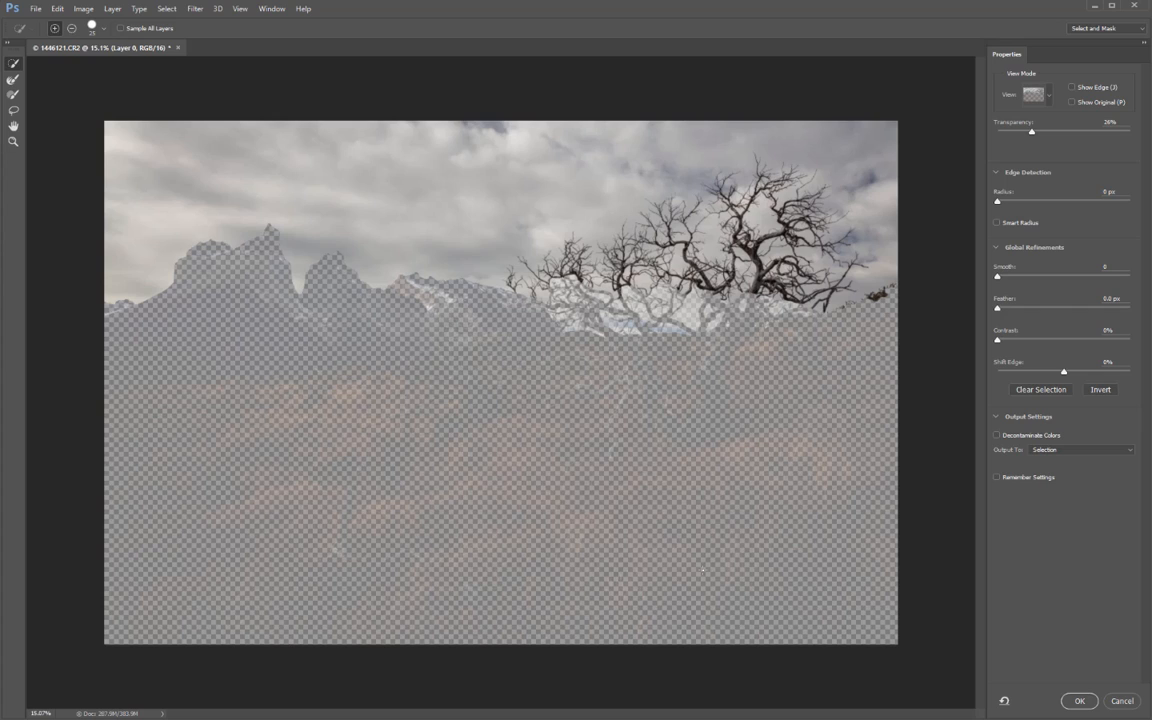
mouse_move(356, 133)
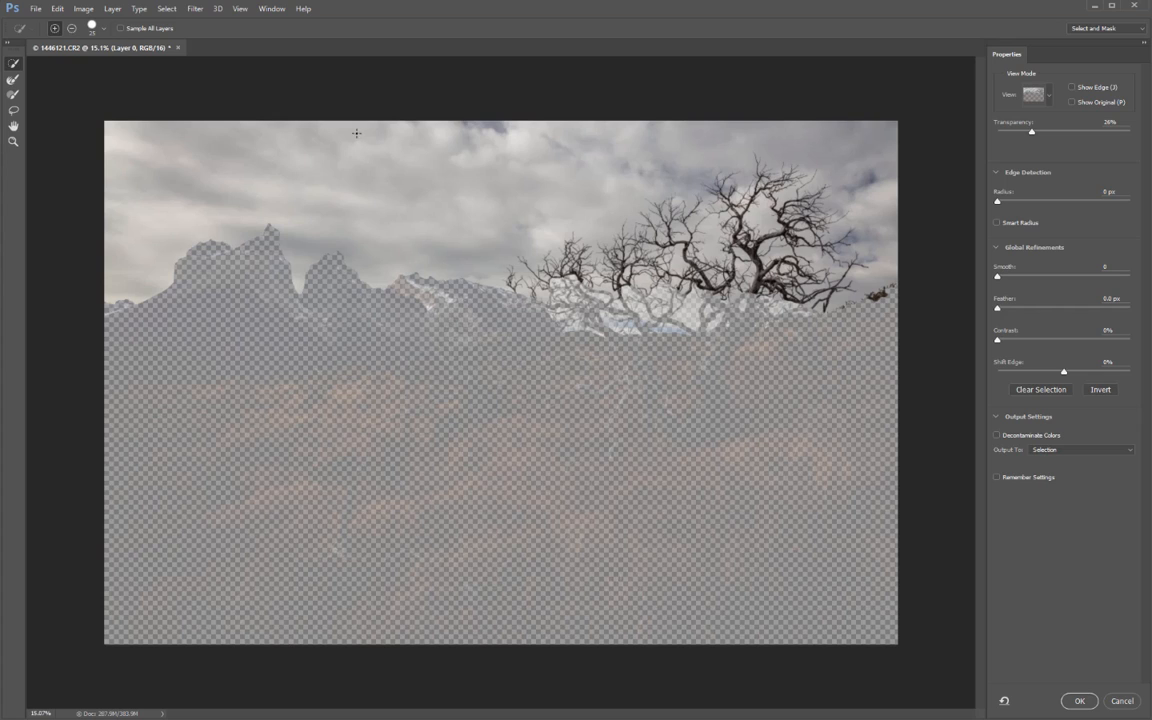
mouse_move(576, 437)
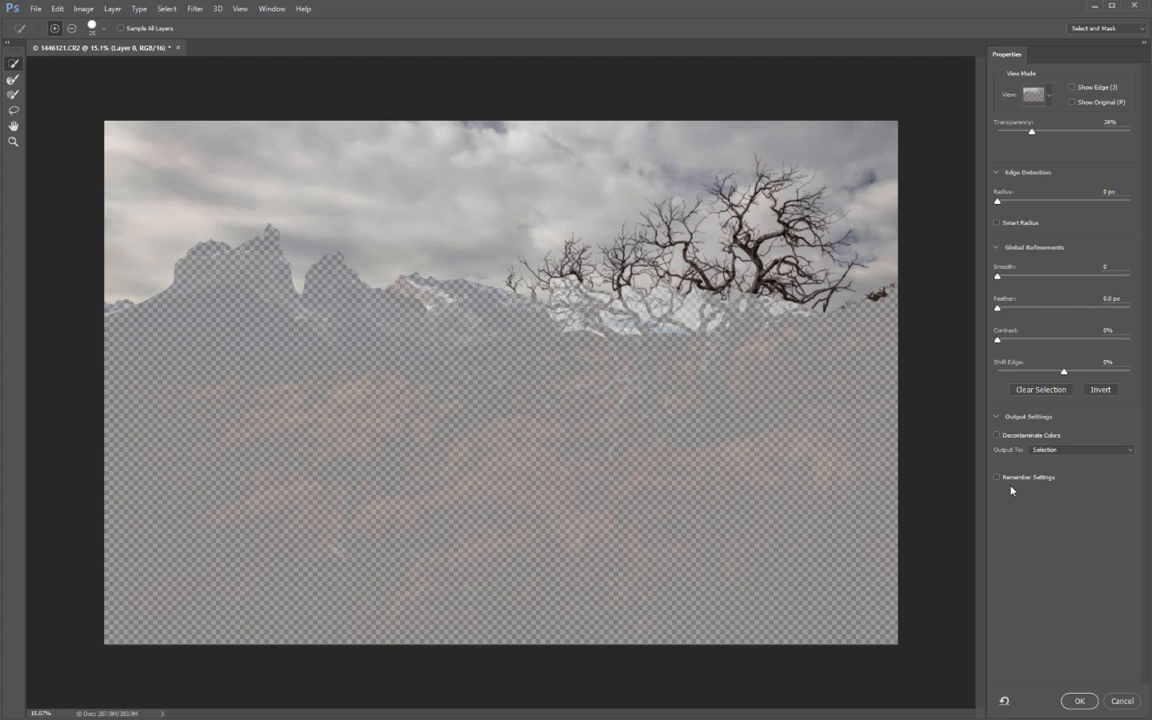
click(1079, 700)
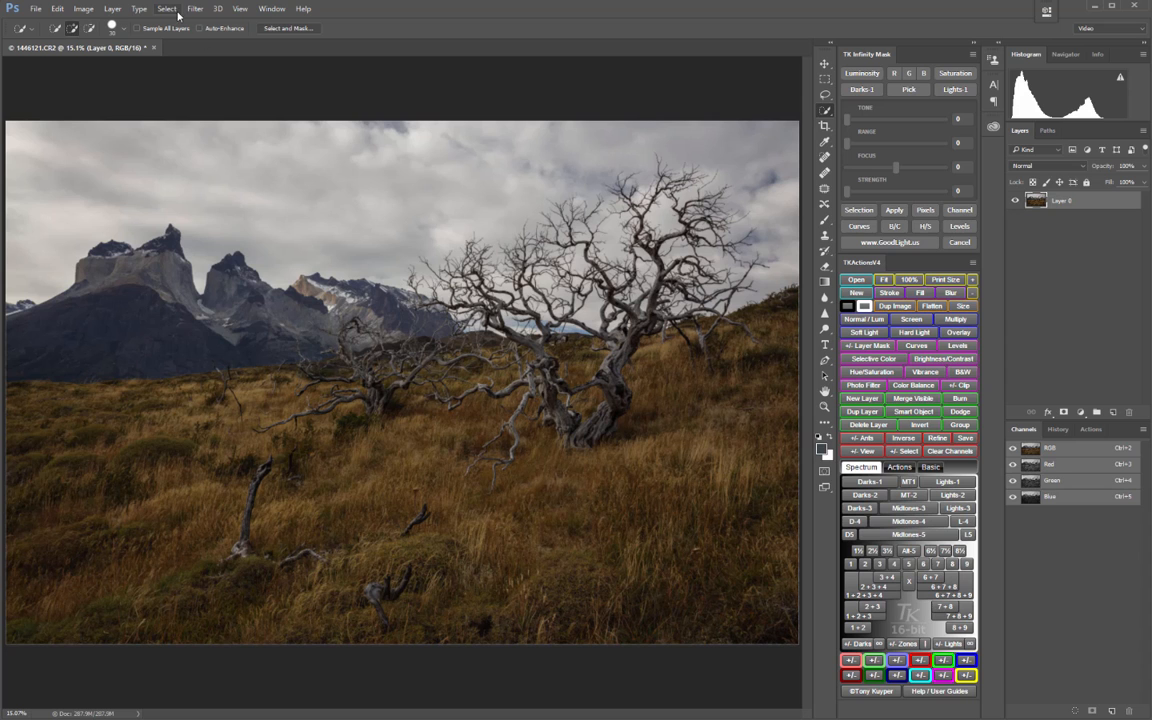
Step: Reopen Select and Mask for the sky and begin adjusting the selection over the bare tree
click(167, 8)
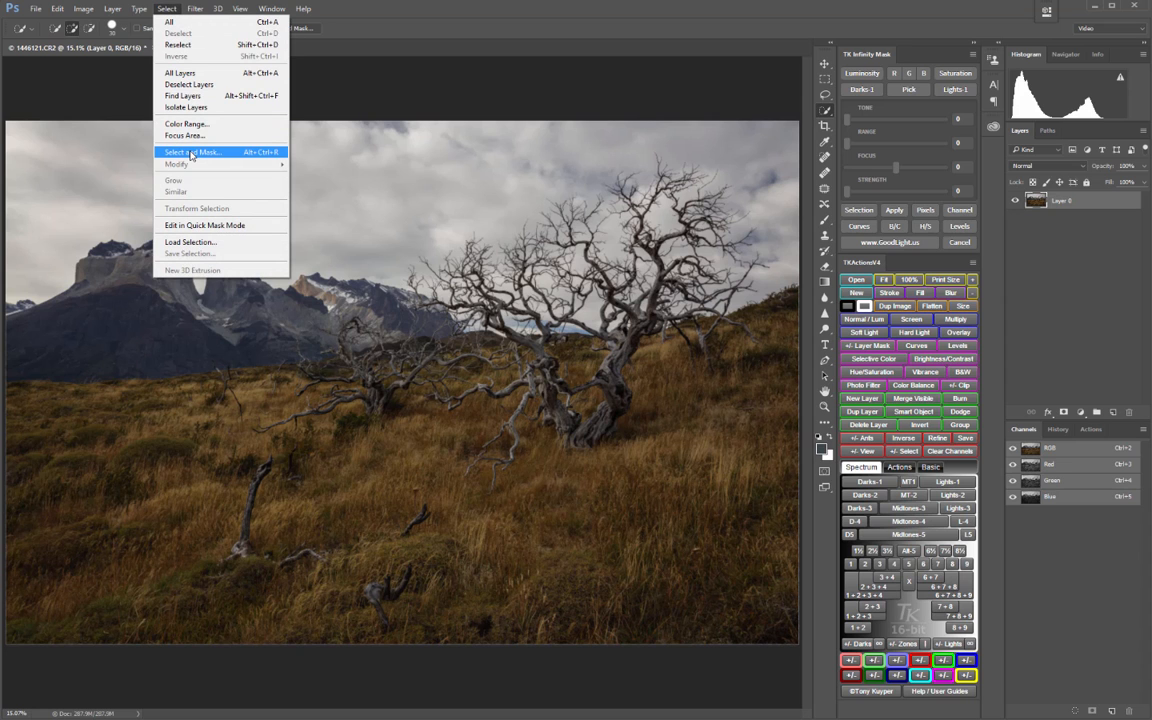
click(191, 151)
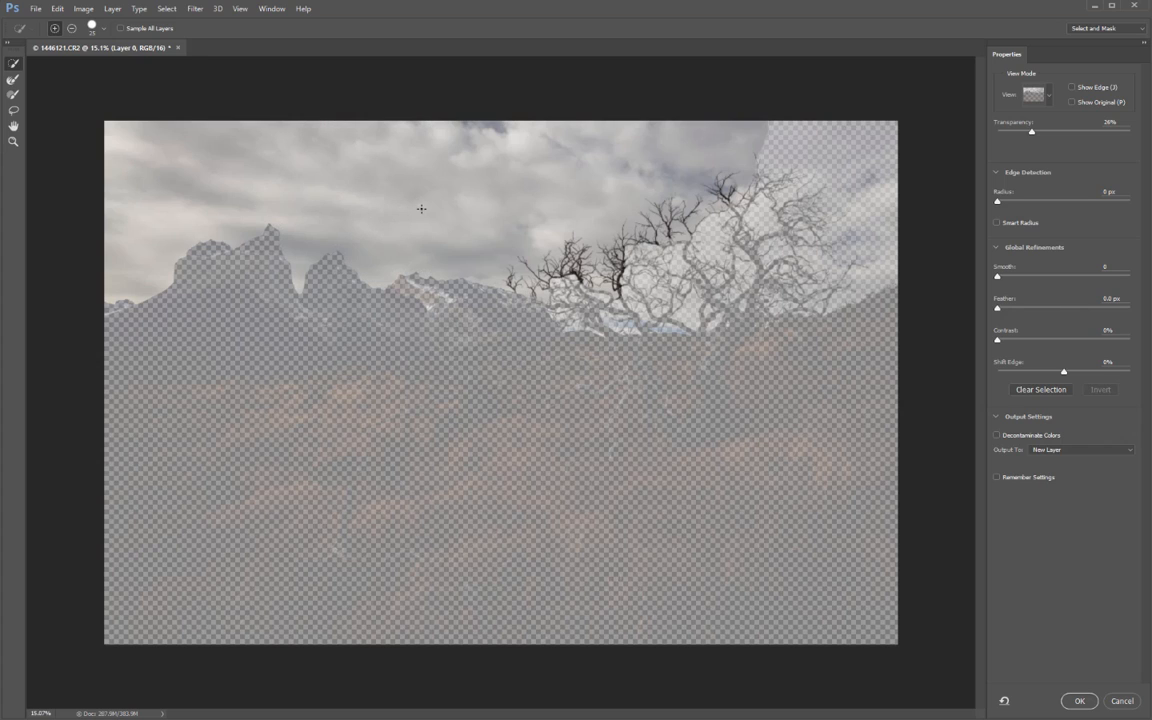
mouse_move(655, 278)
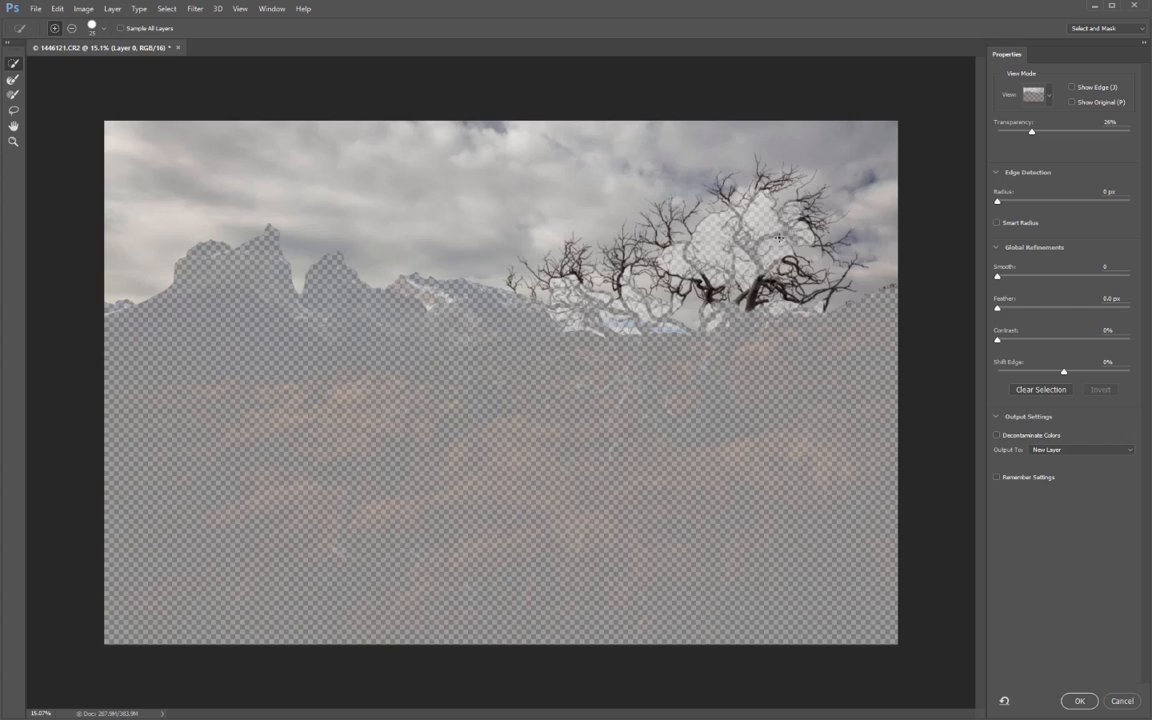
drag(770, 235, 775, 255)
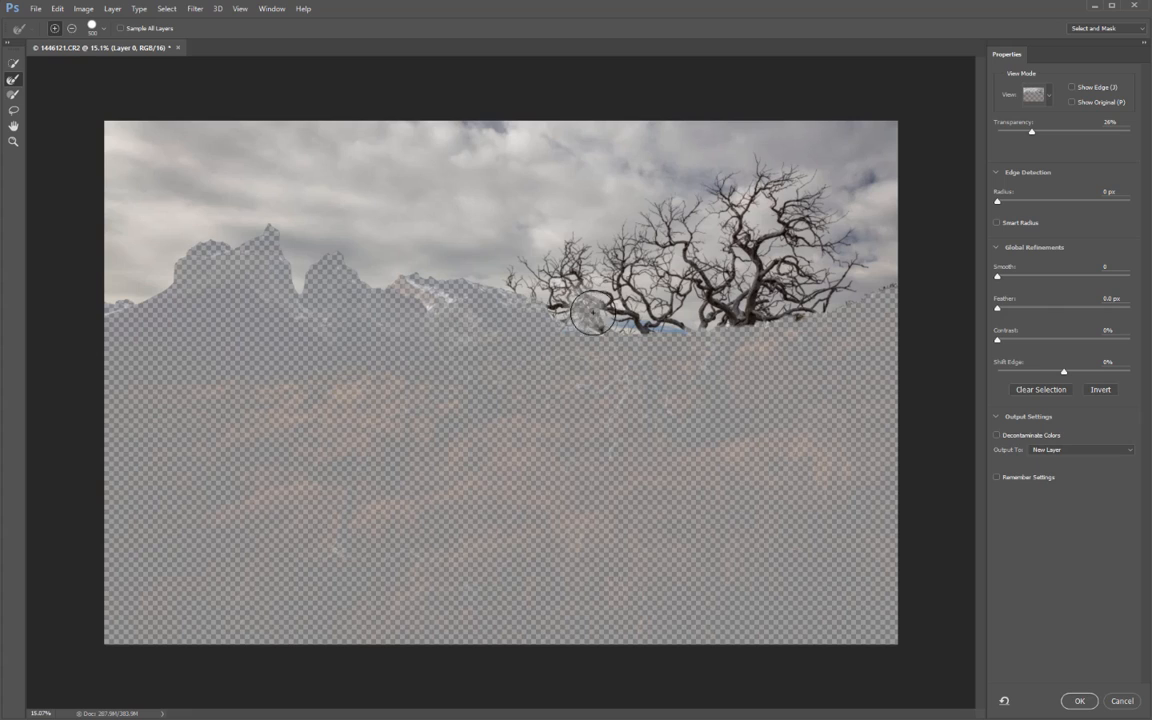
Step: Brush the Refine Edge tool across the bare tree's branches, from lower-left to right-hand side
drag(590, 315, 530, 270)
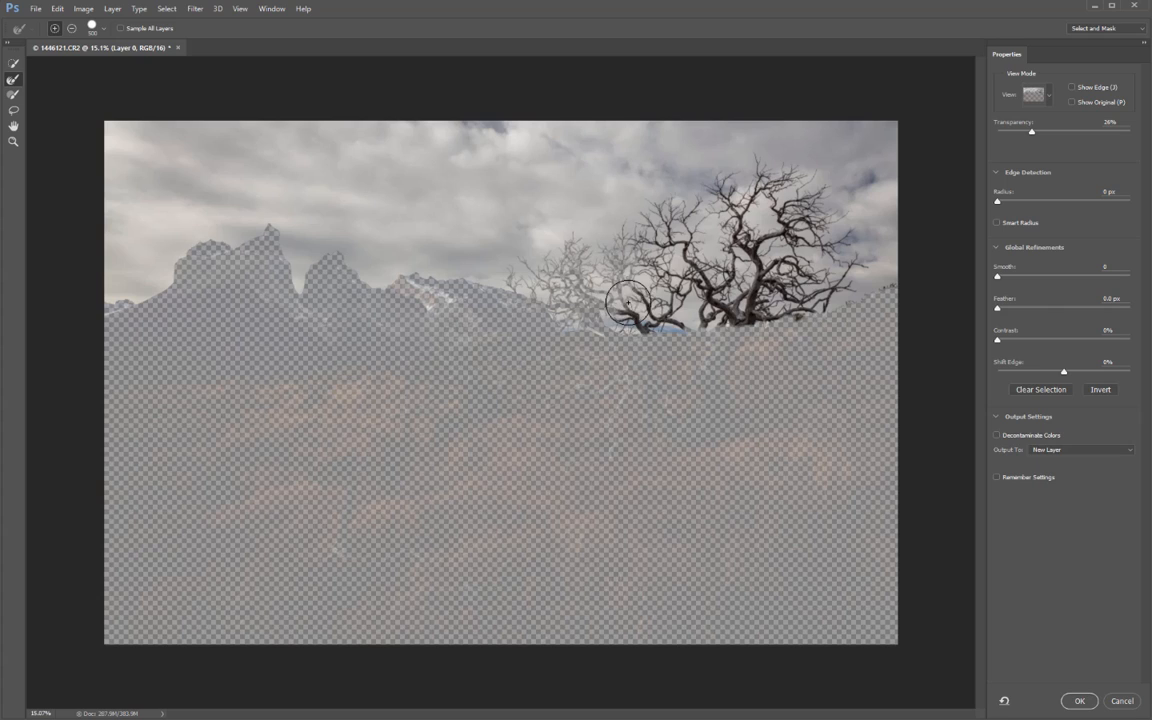
drag(628, 303, 640, 225)
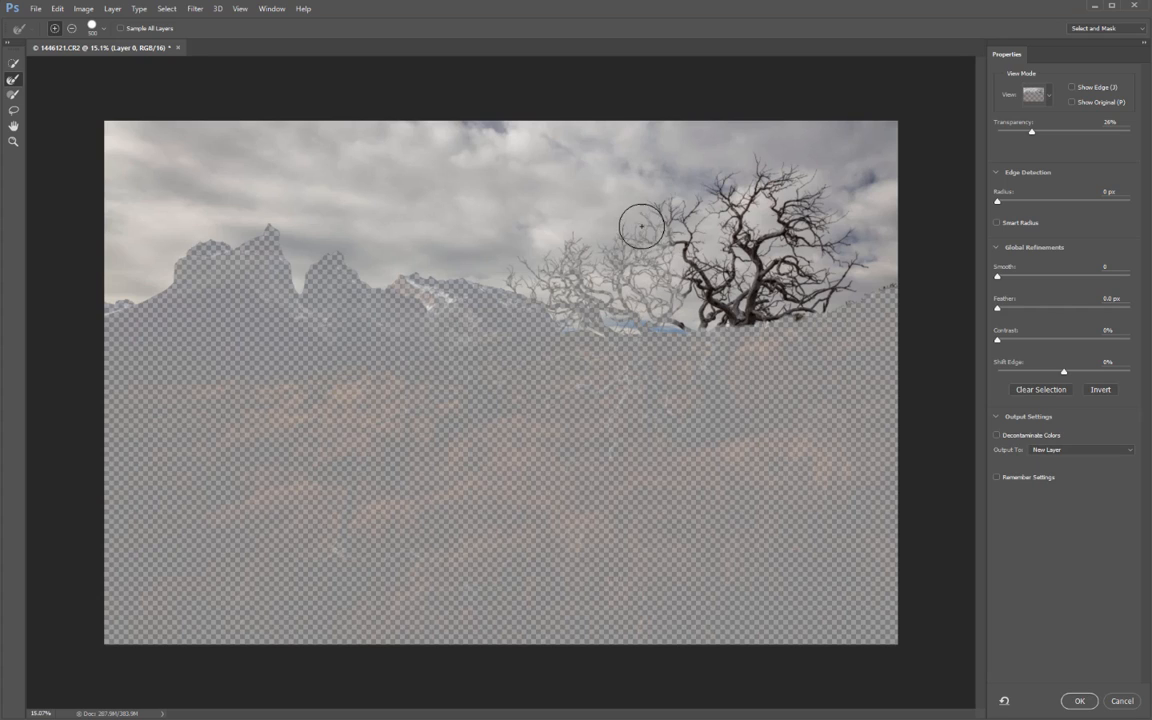
drag(640, 225, 705, 320)
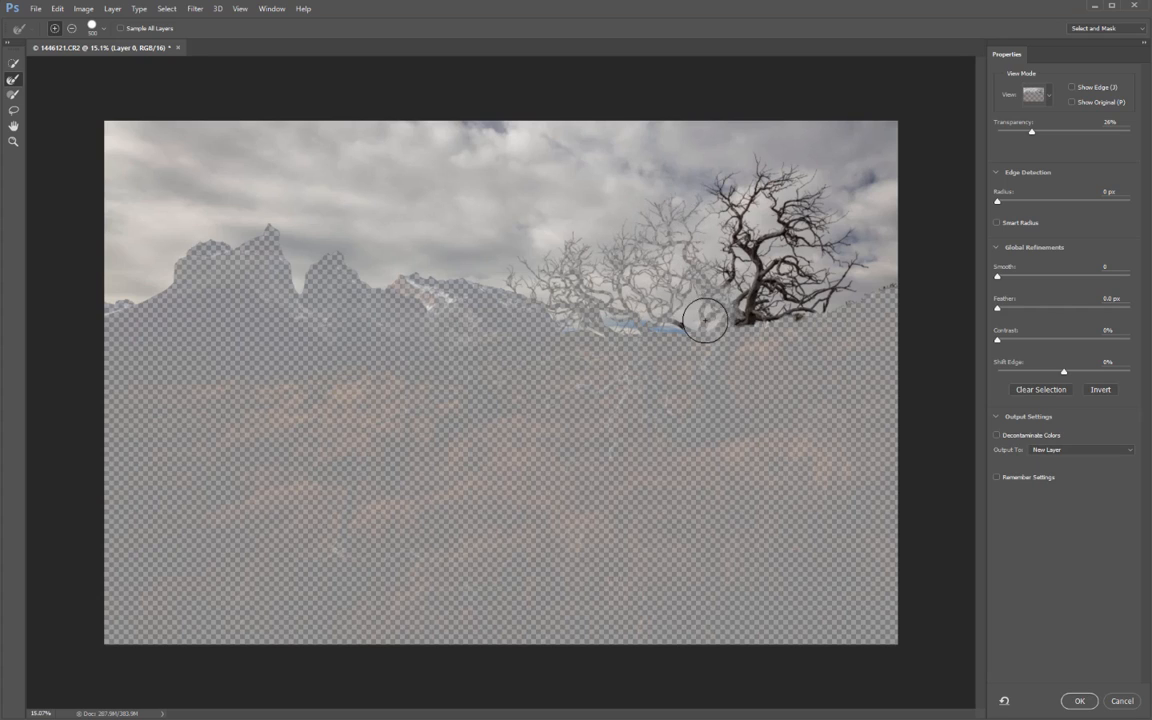
drag(705, 320, 737, 198)
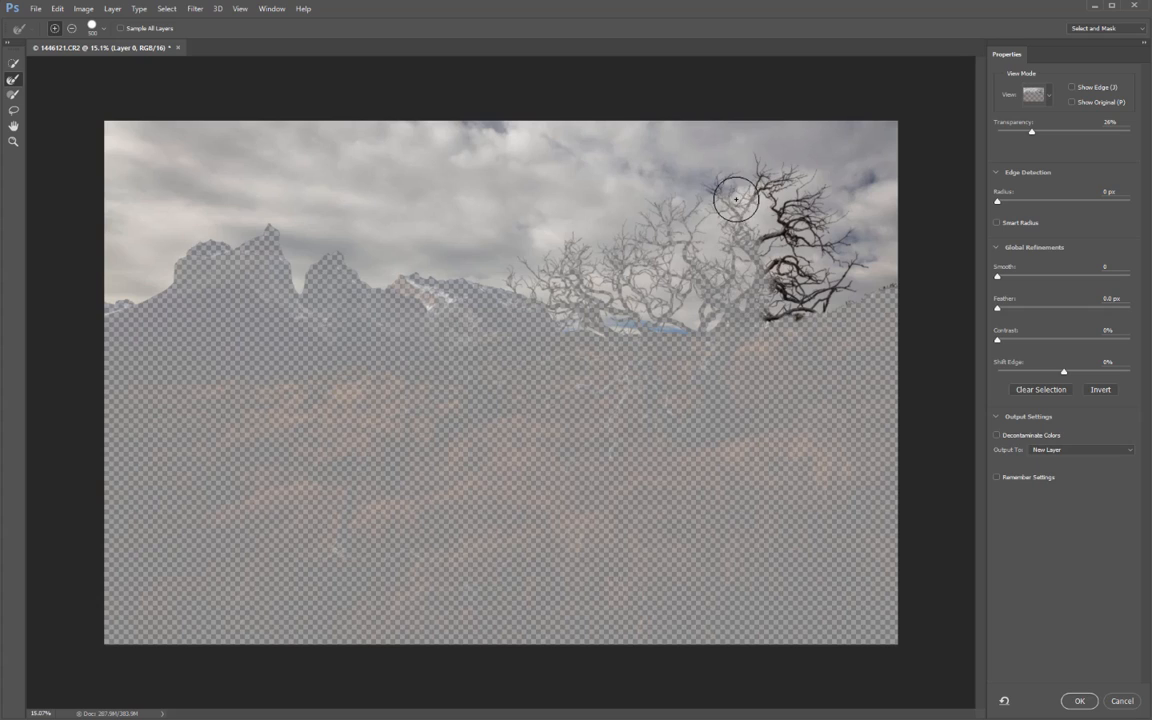
drag(737, 198, 810, 230)
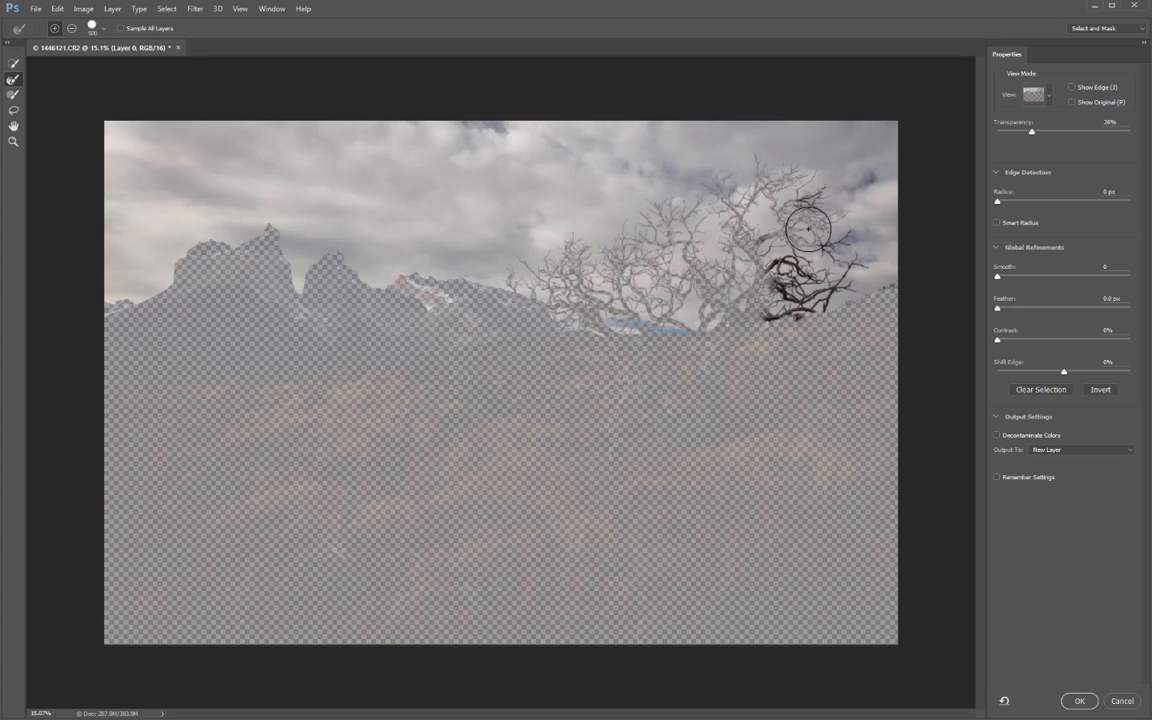
drag(810, 228, 848, 263)
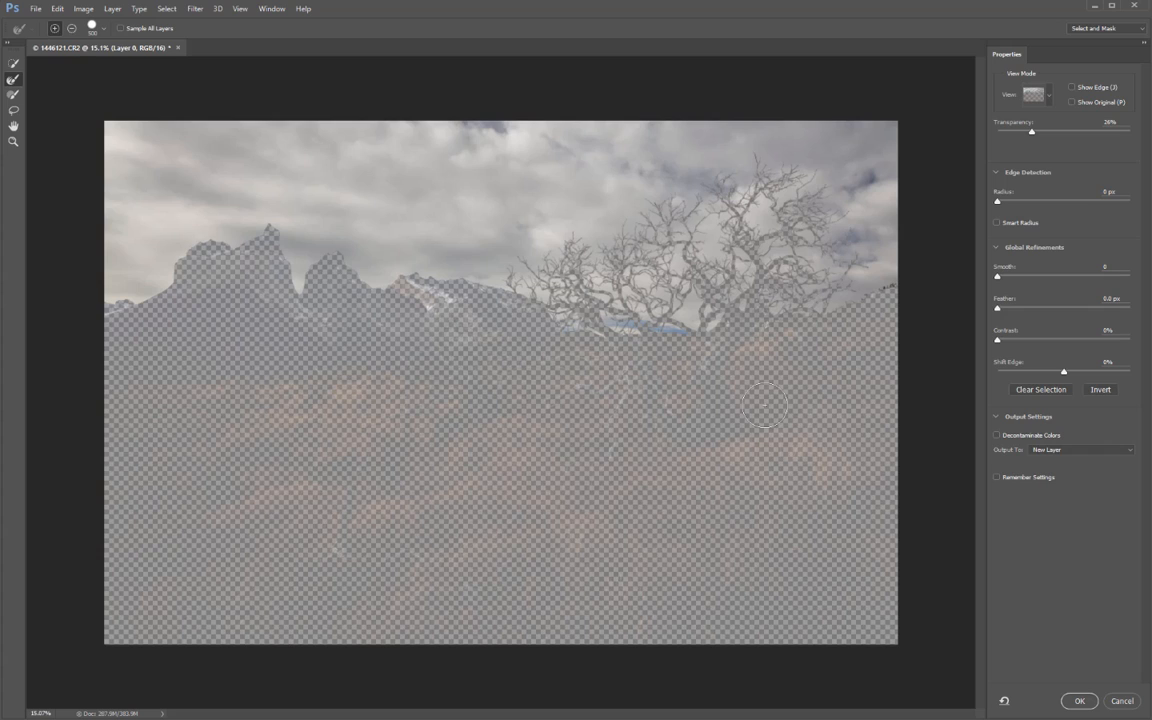
mouse_move(895, 303)
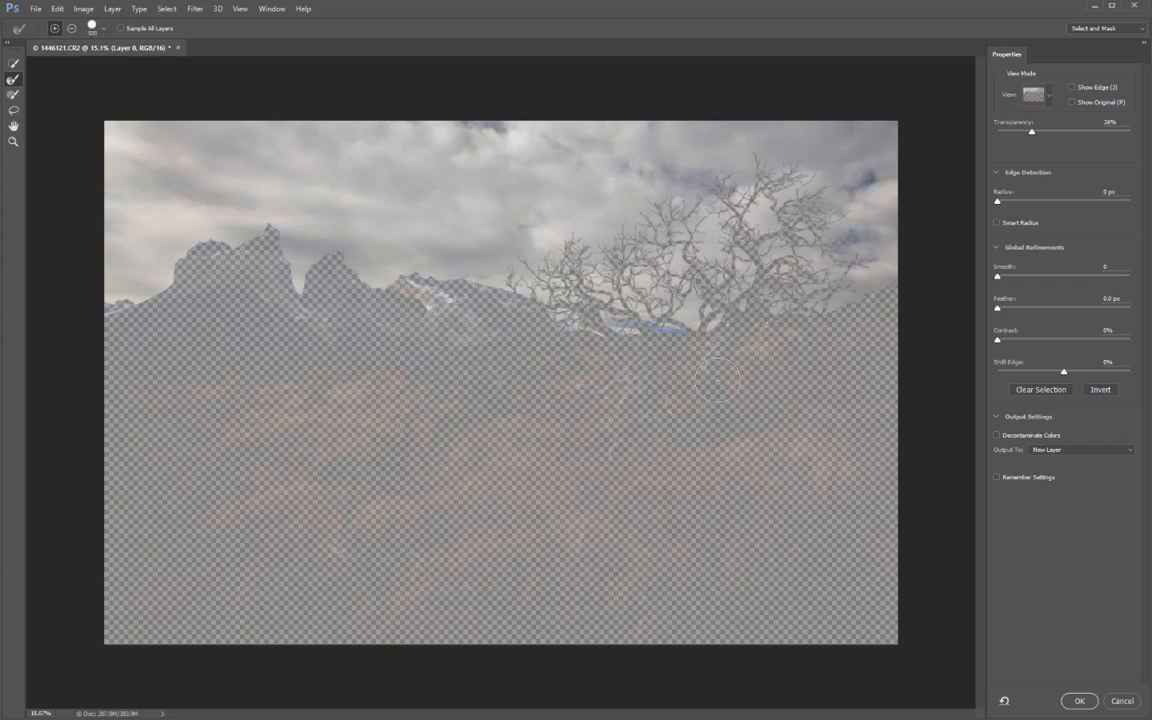
mouse_move(947, 318)
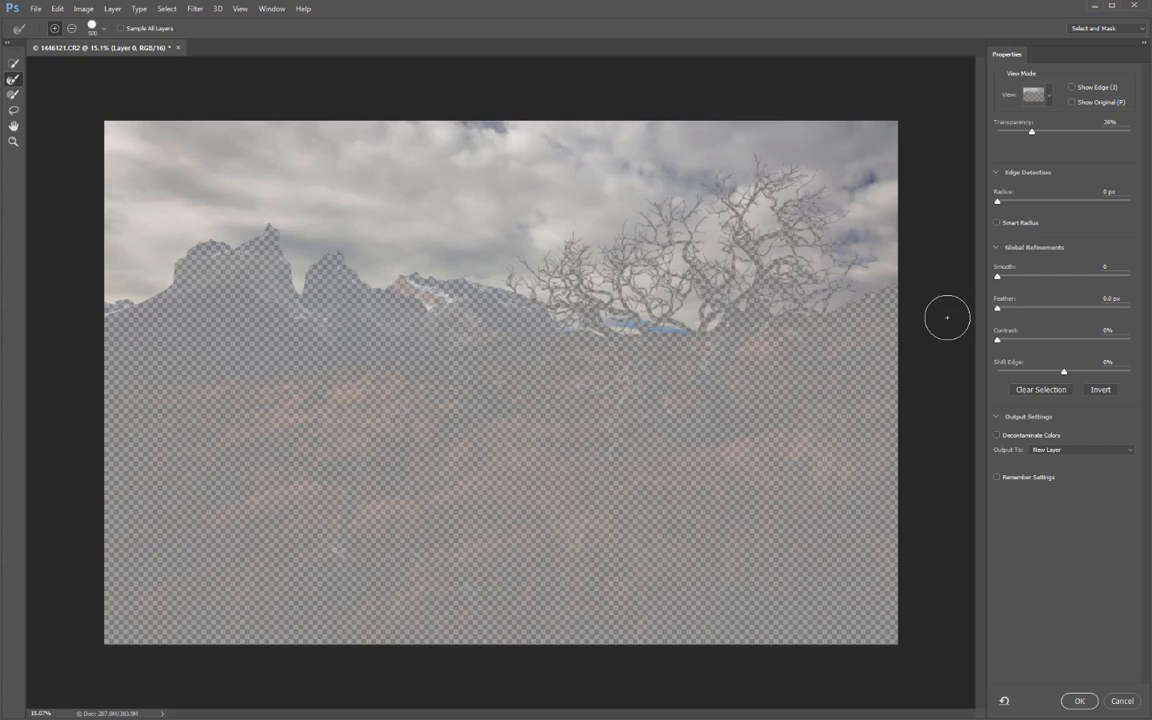
Step: Keep Onion Skin view and try several transparency levels before settling on 33% for the unselected land
click(1036, 94)
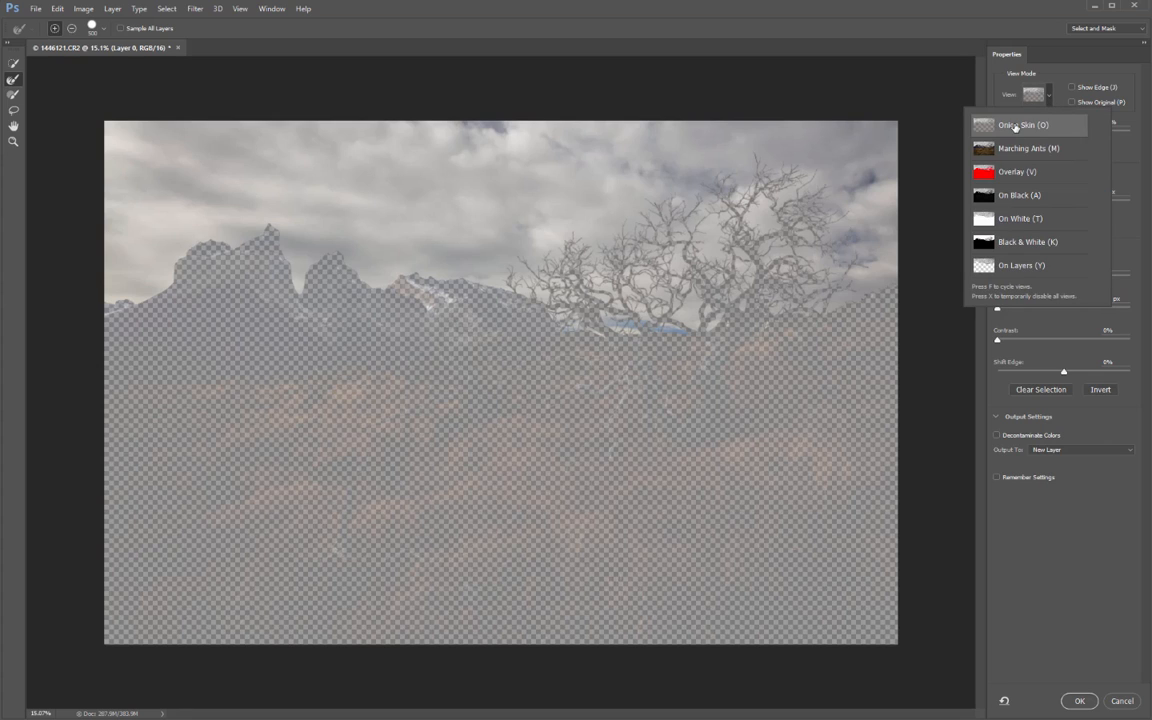
click(1022, 124)
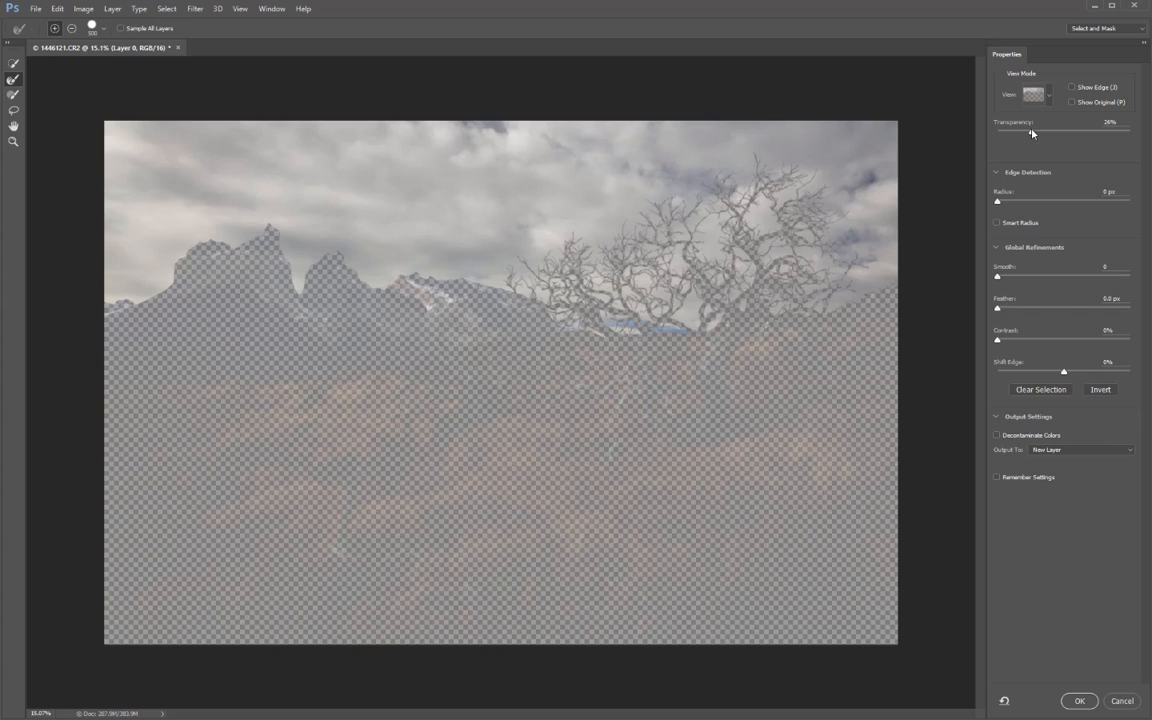
drag(1031, 133, 1081, 133)
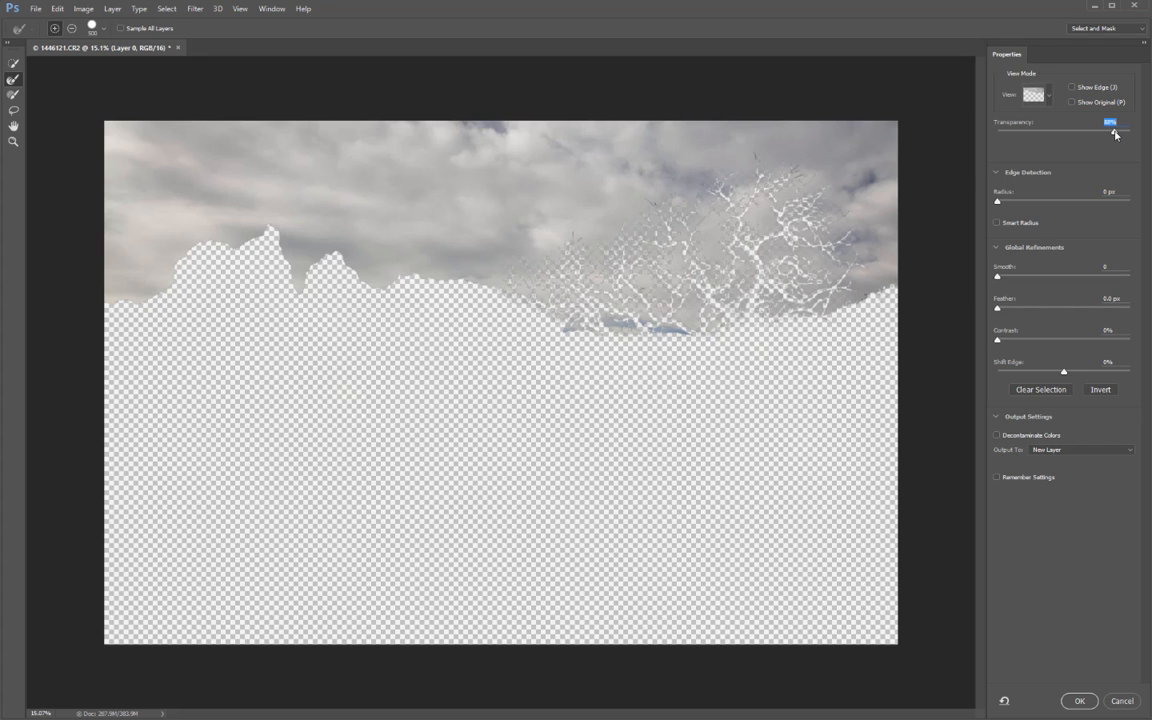
drag(1115, 131, 1041, 131)
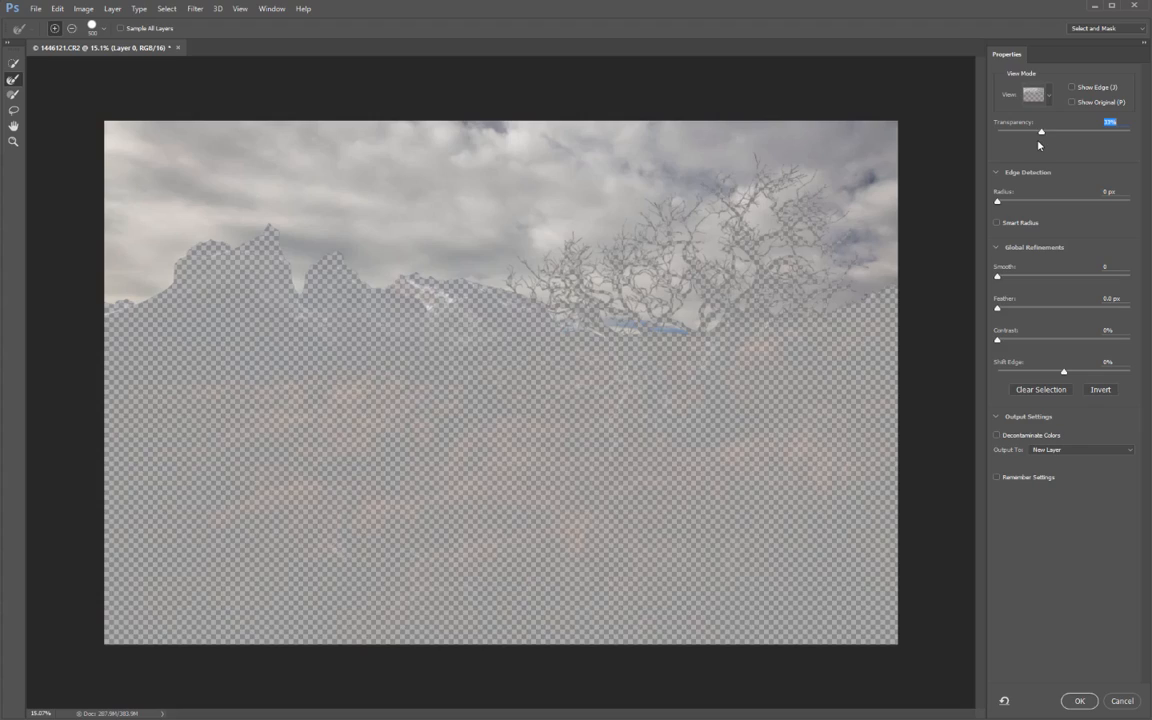
drag(1040, 131, 1008, 131)
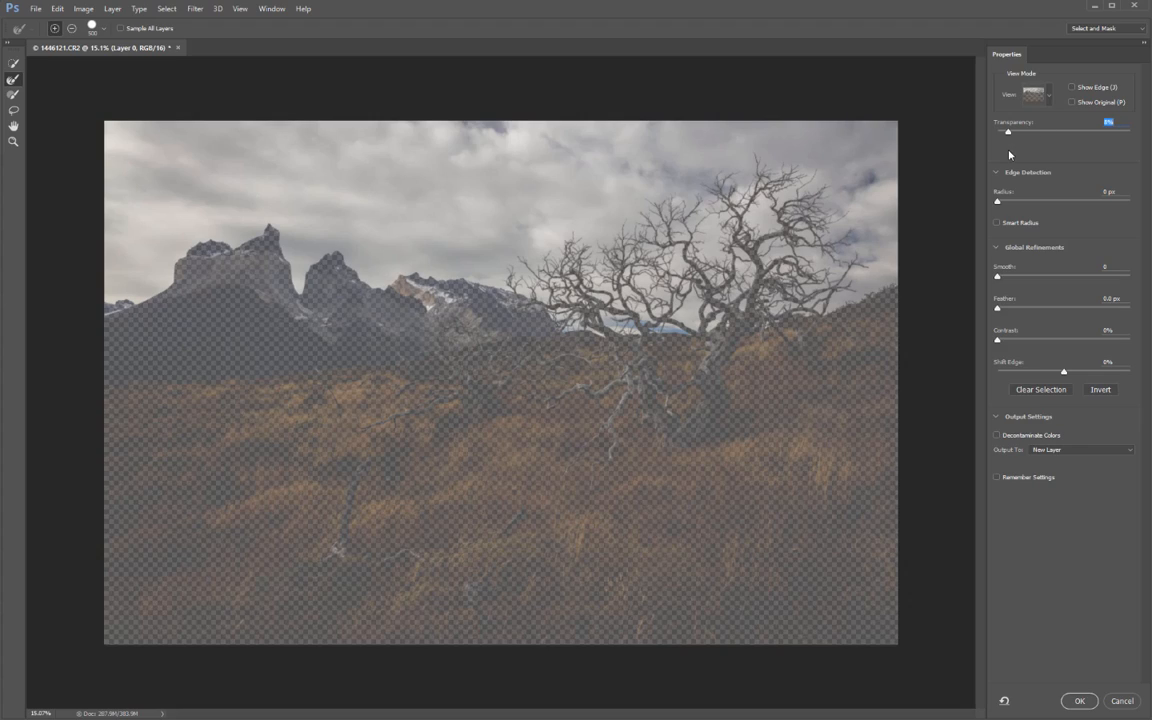
drag(1008, 131, 1037, 131)
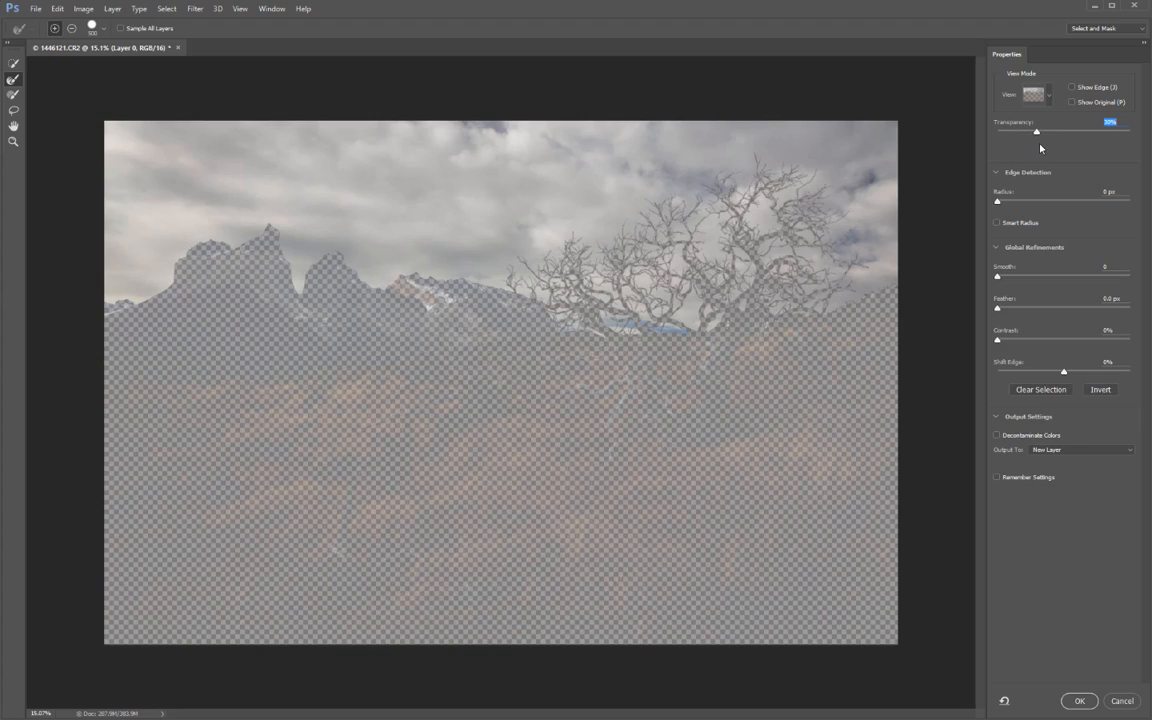
drag(1036, 131, 1040, 131)
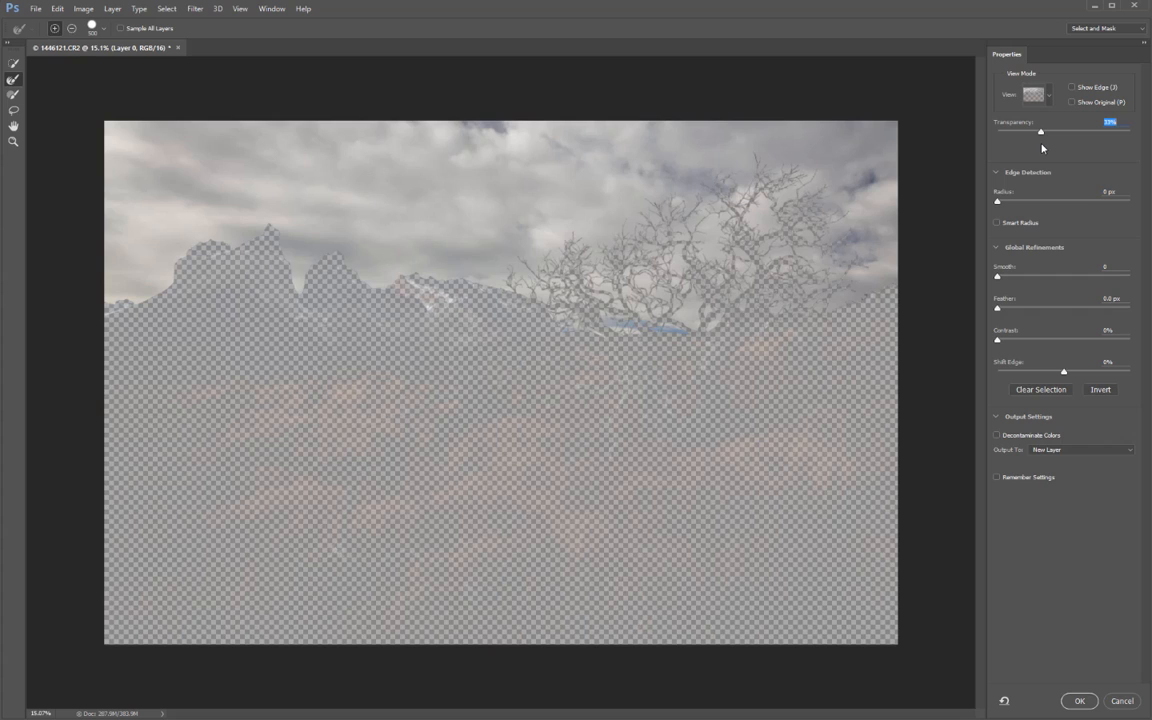
mouse_move(665, 470)
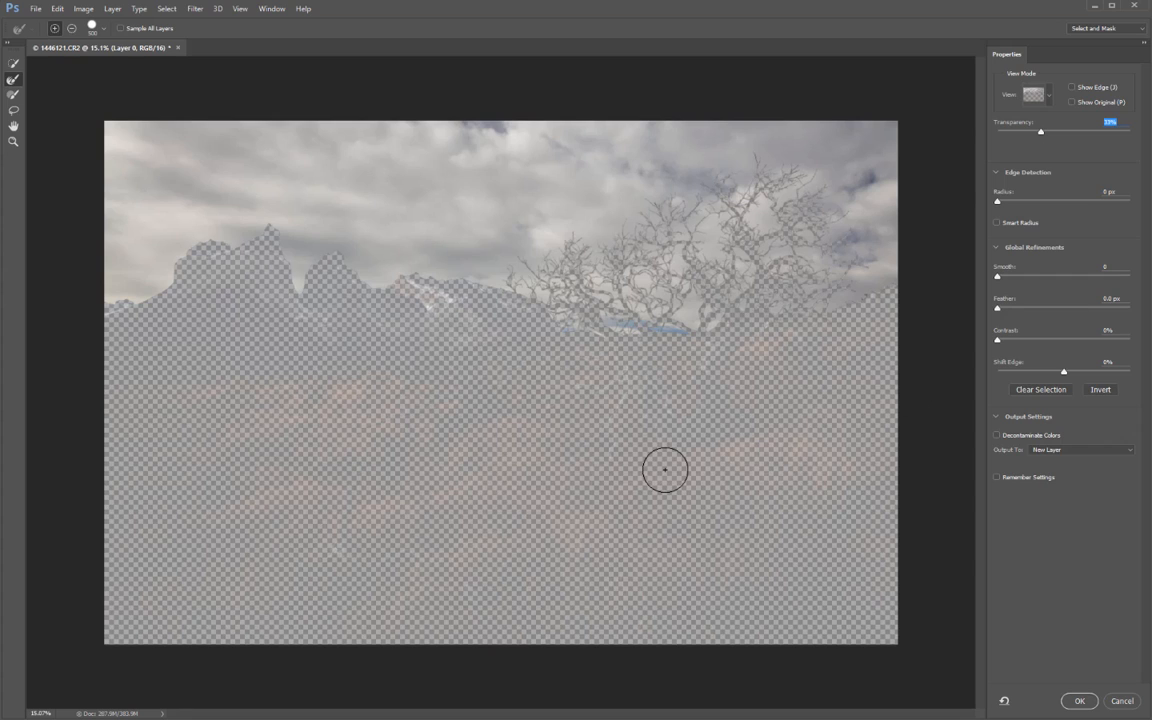
mouse_move(681, 512)
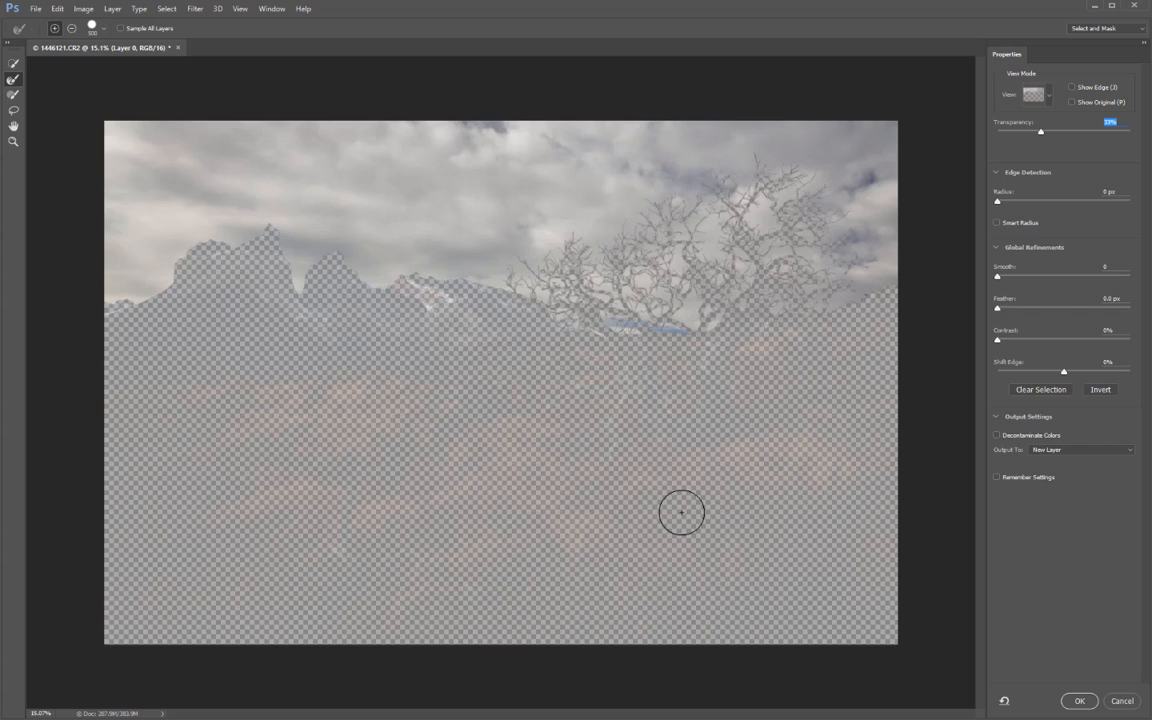
click(1048, 94)
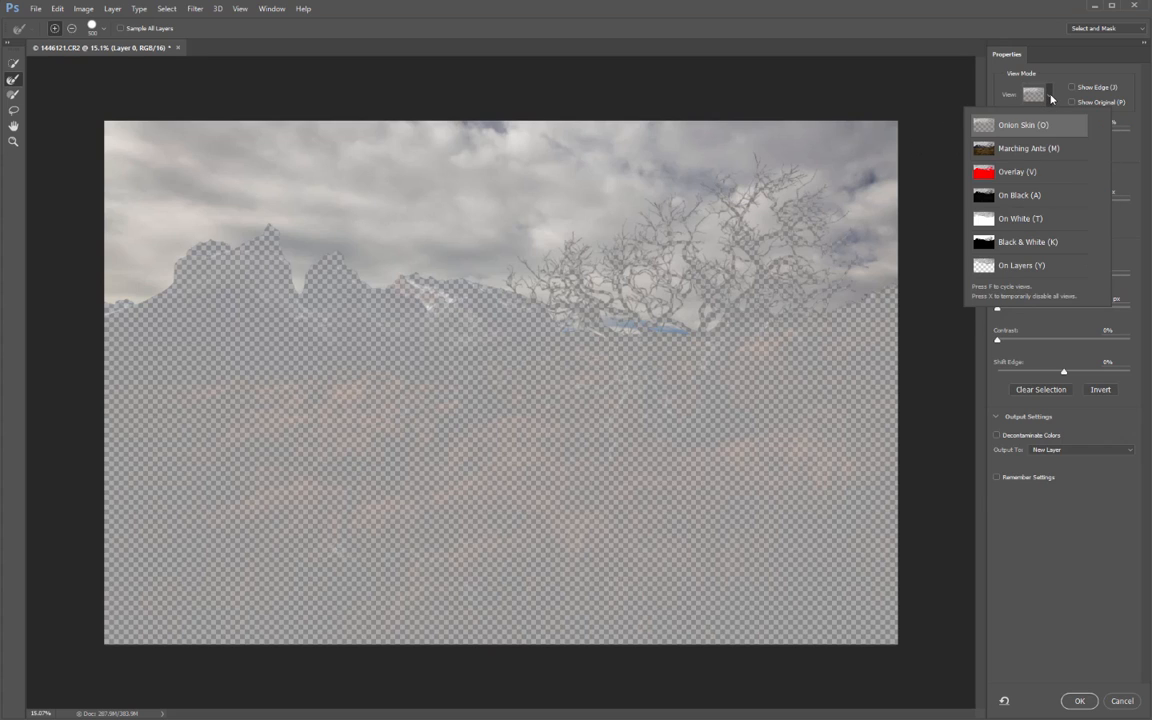
click(1028, 148)
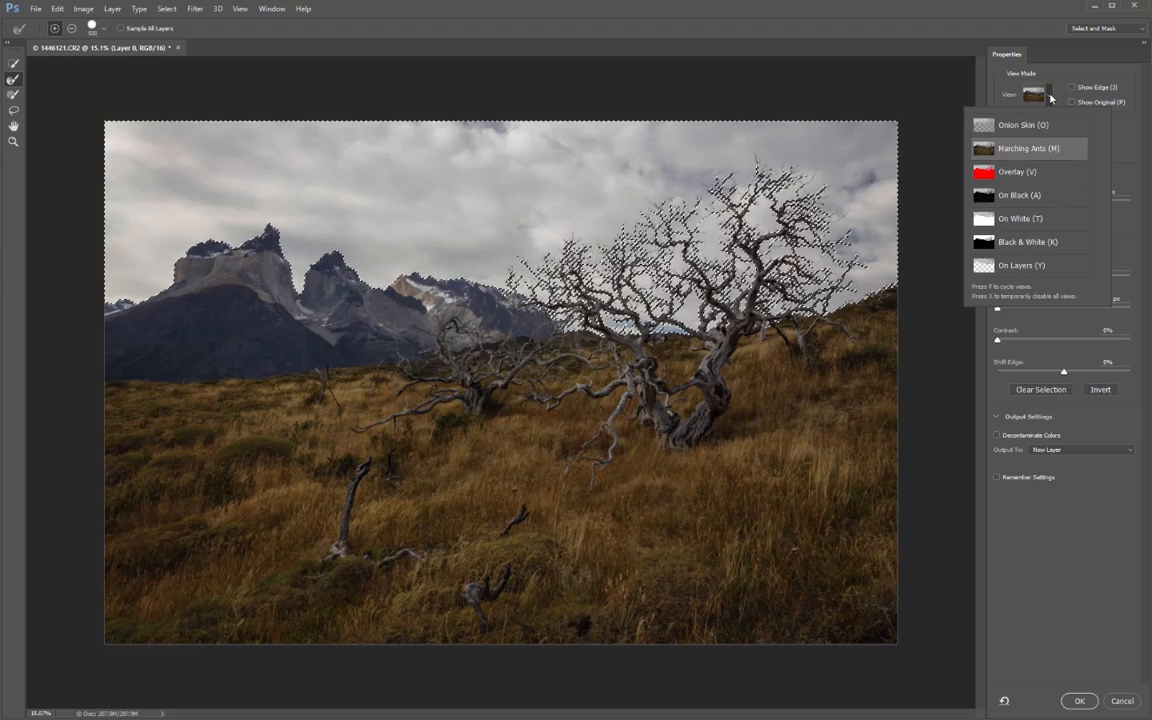
click(1017, 171)
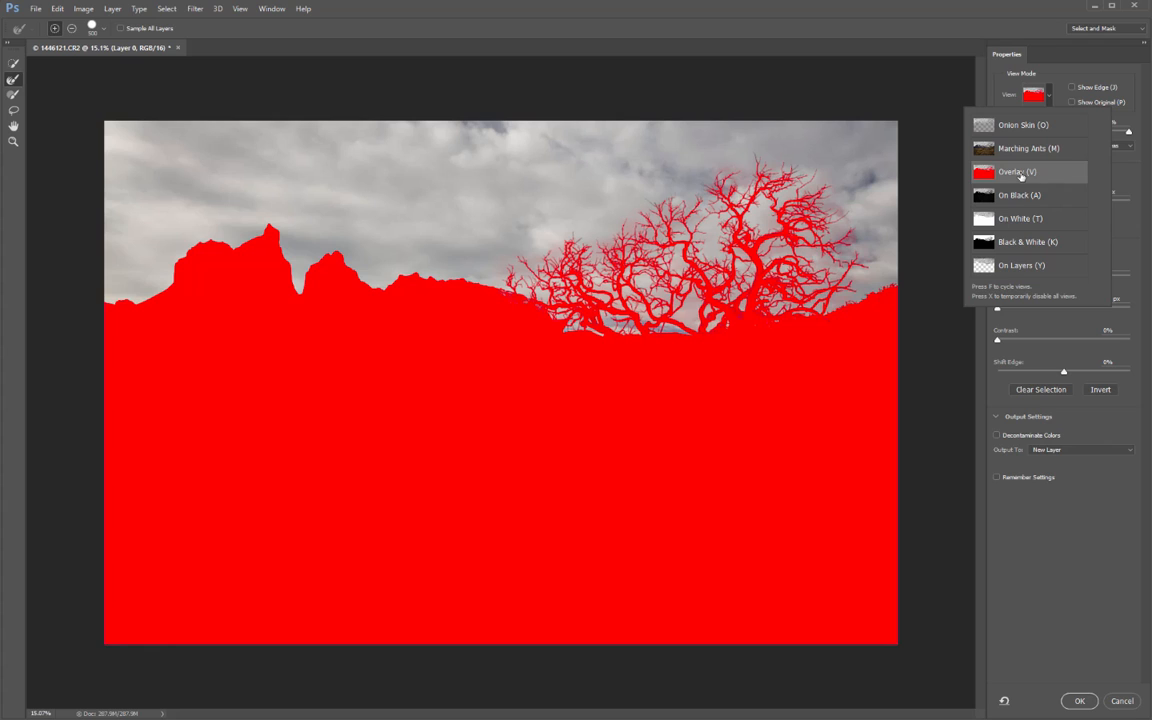
click(1019, 195)
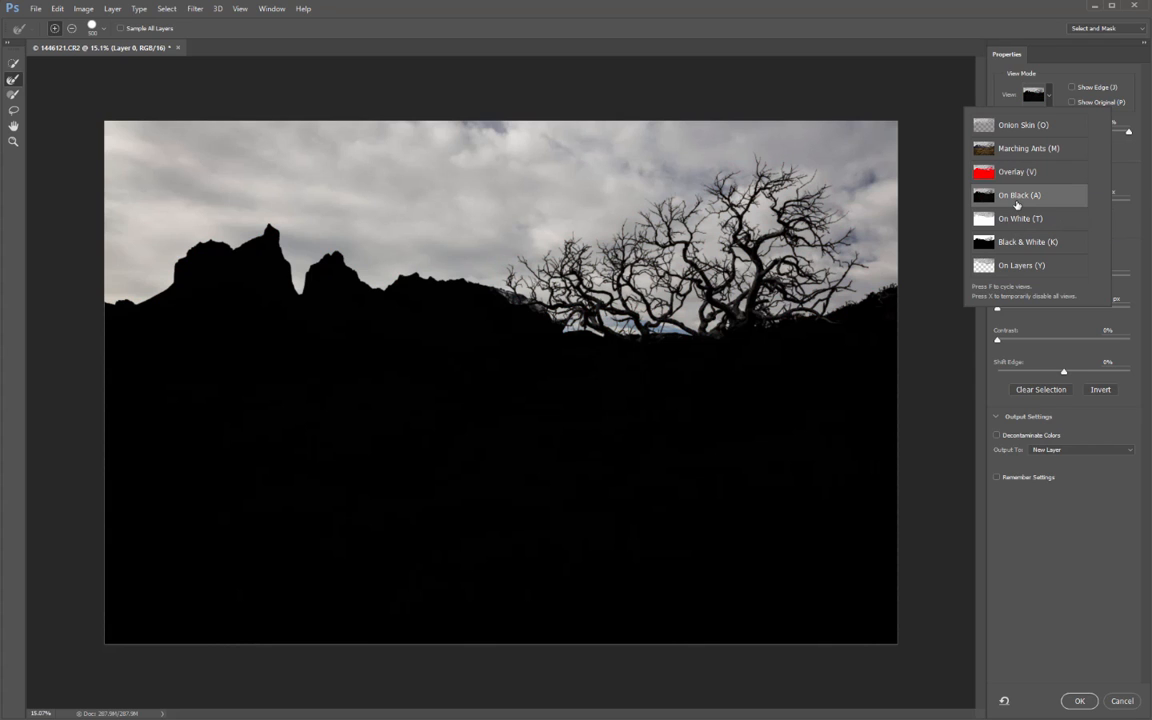
click(1020, 218)
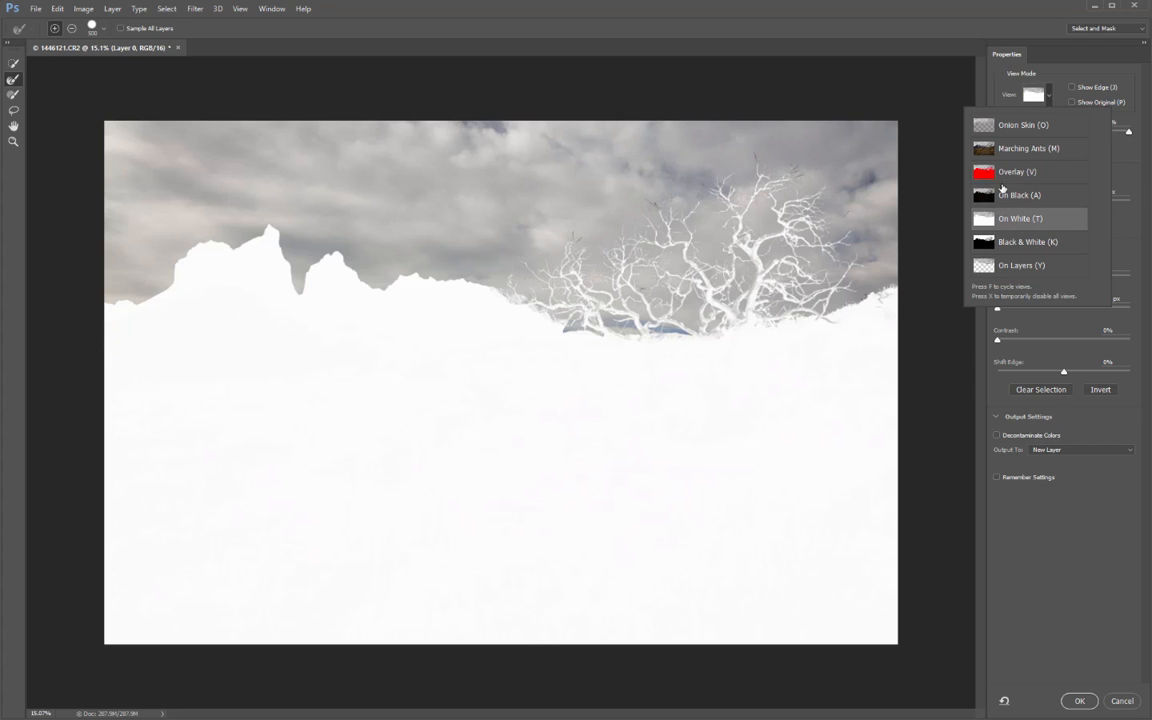
click(1023, 124)
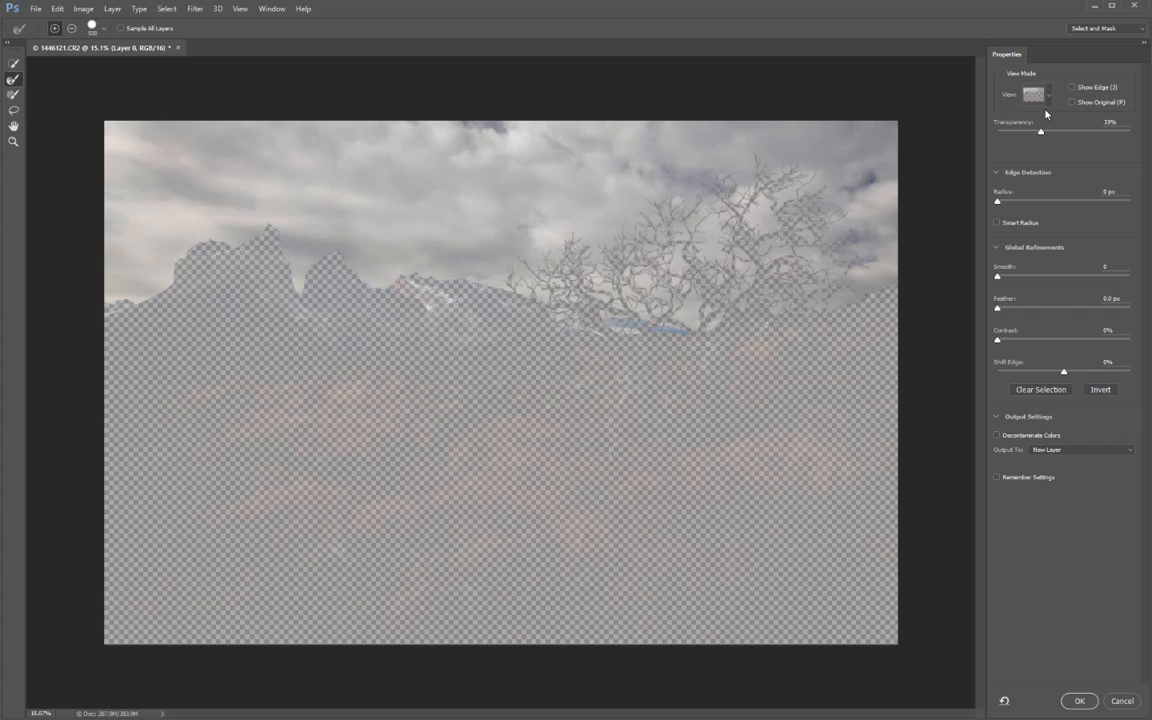
mouse_move(1040, 197)
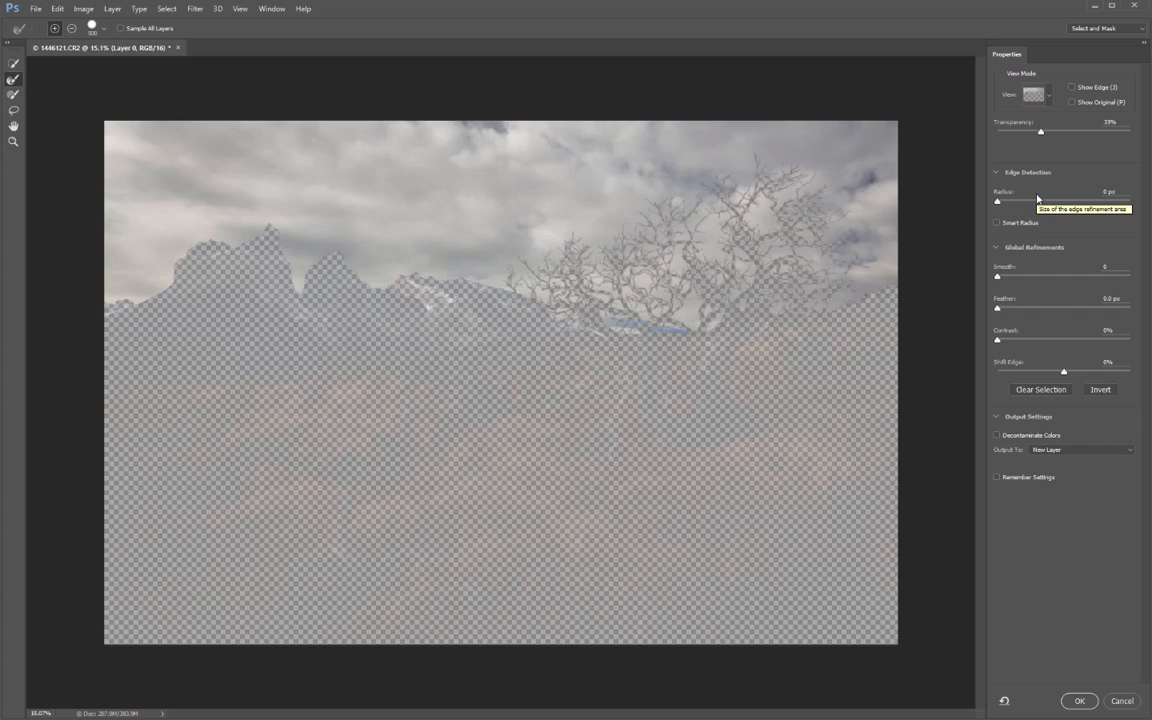
mouse_move(1050, 270)
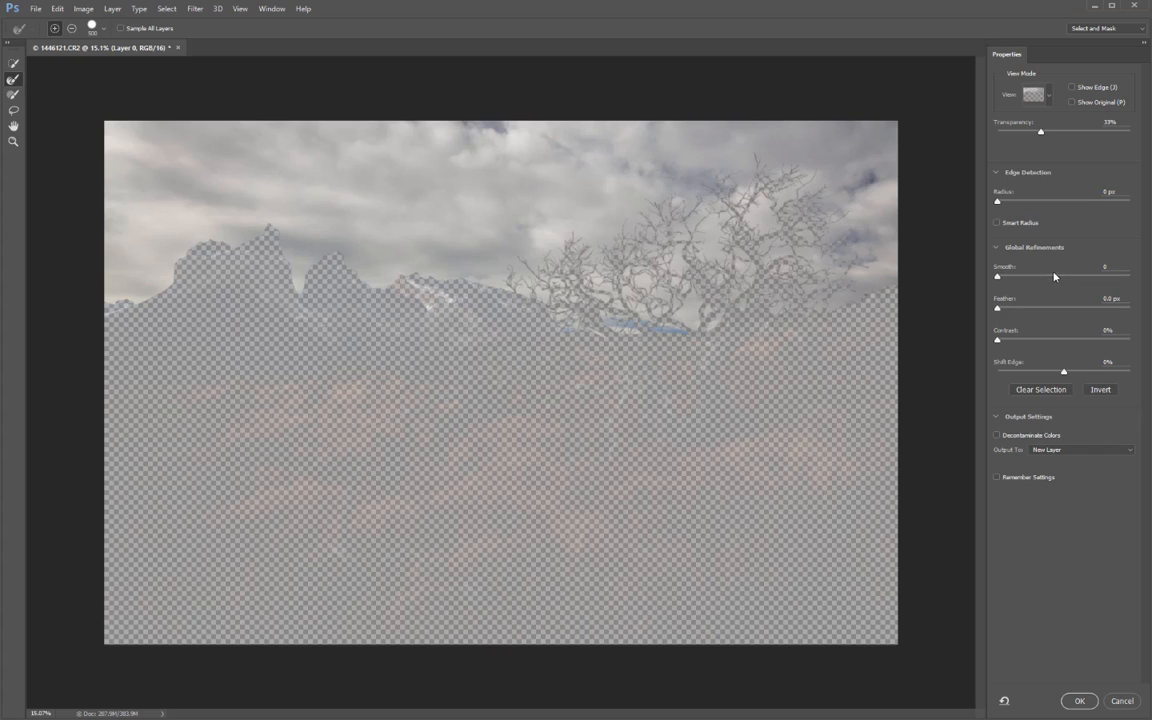
mouse_move(1055, 298)
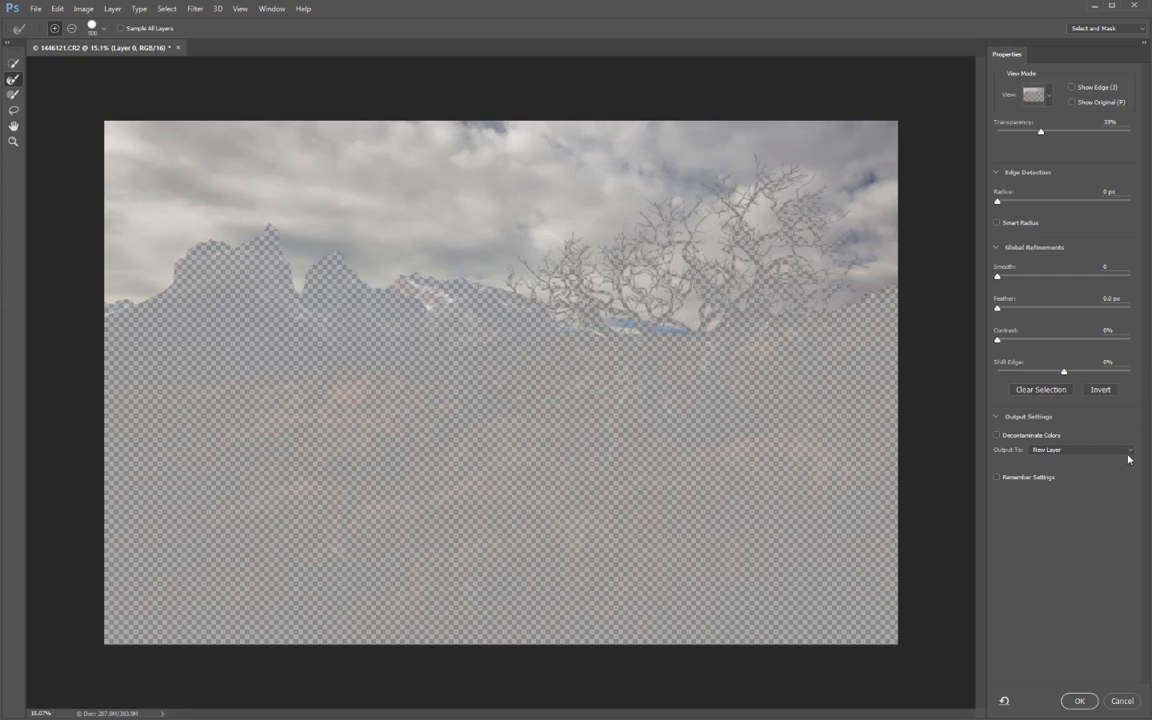
mouse_move(563, 186)
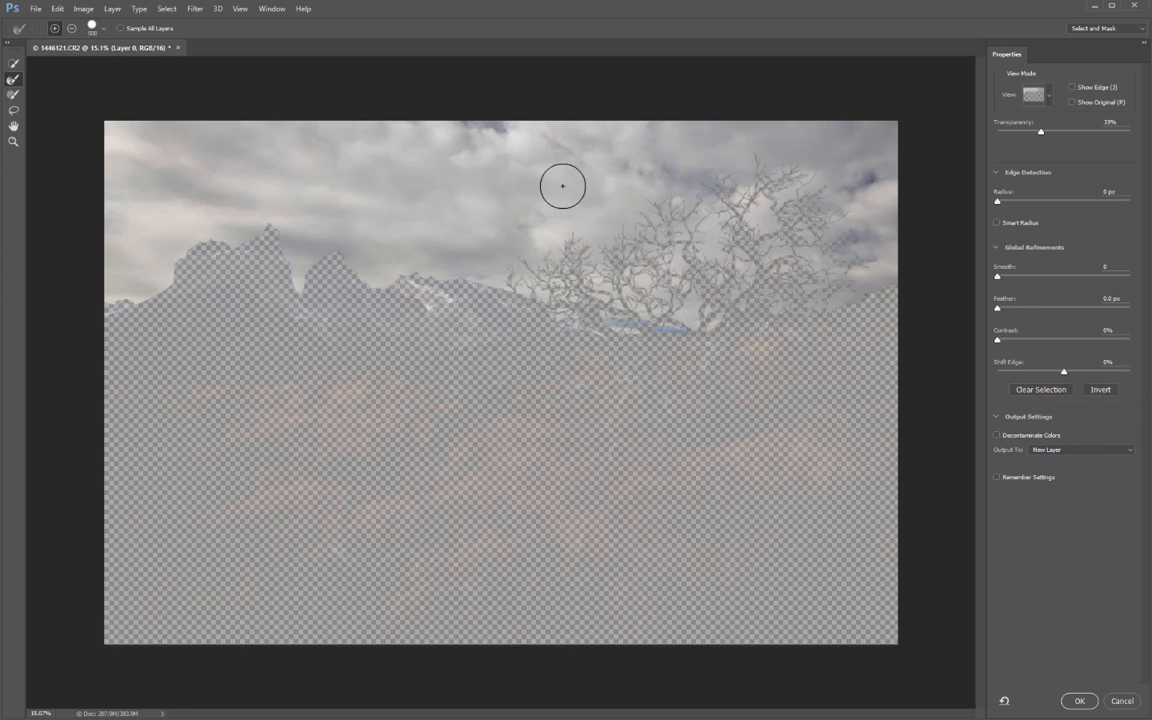
mouse_move(494, 258)
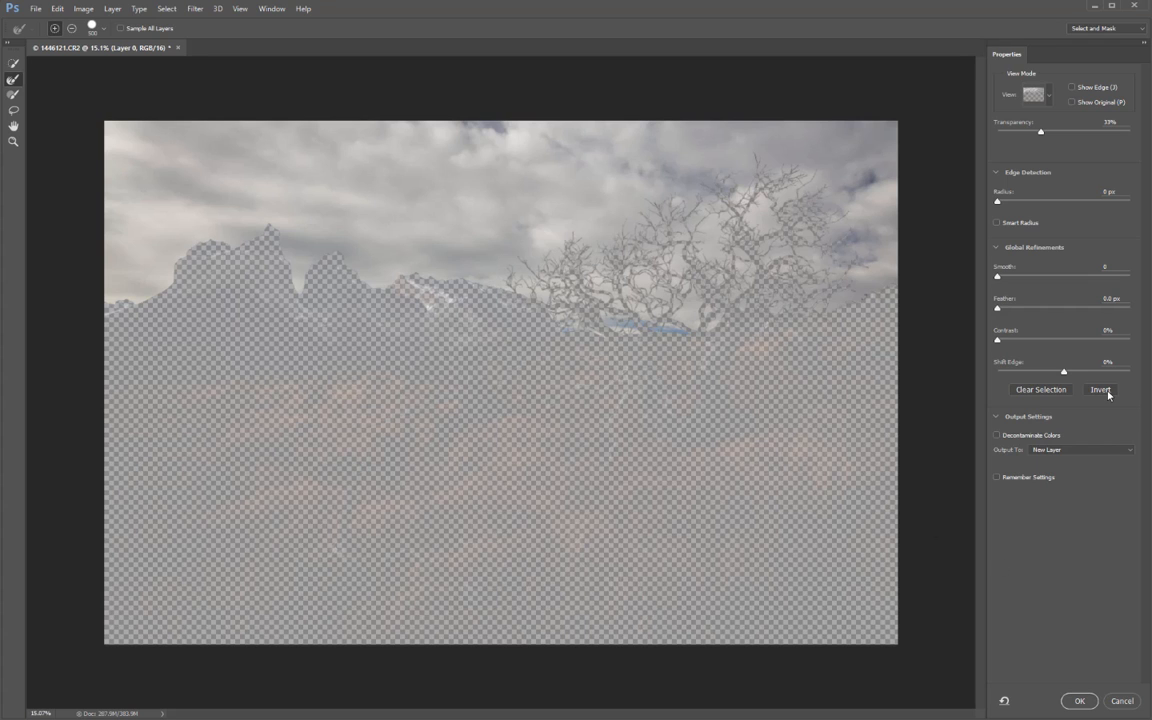
click(1100, 389)
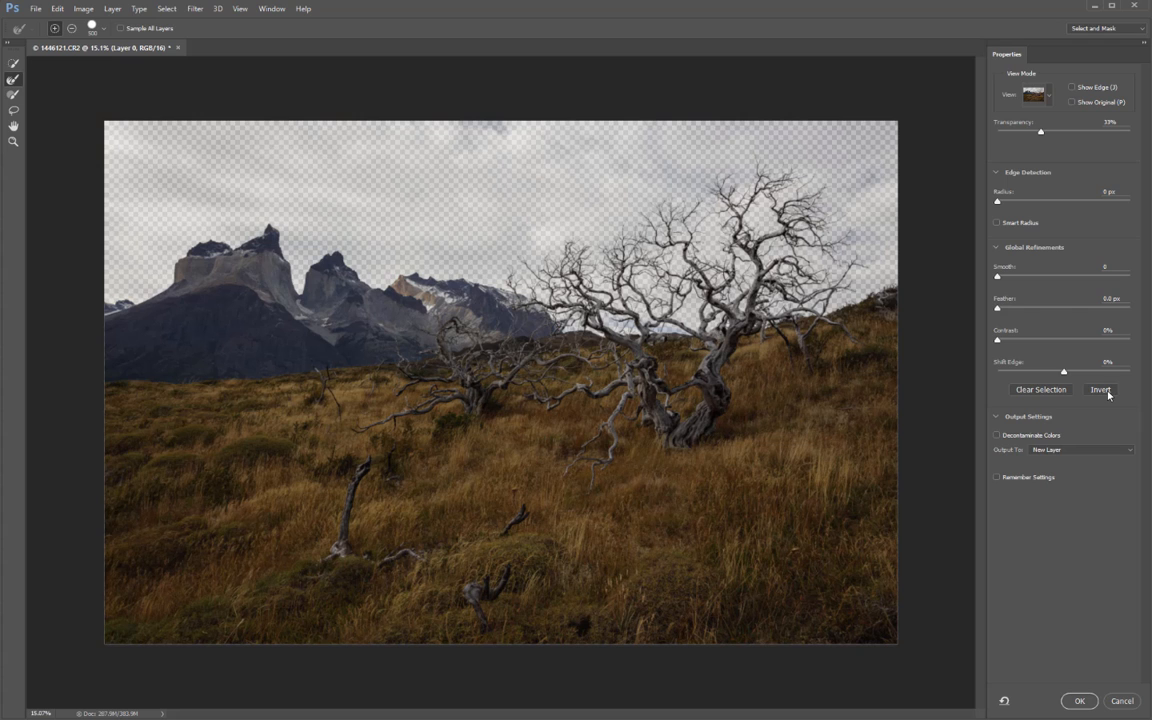
mouse_move(1100, 389)
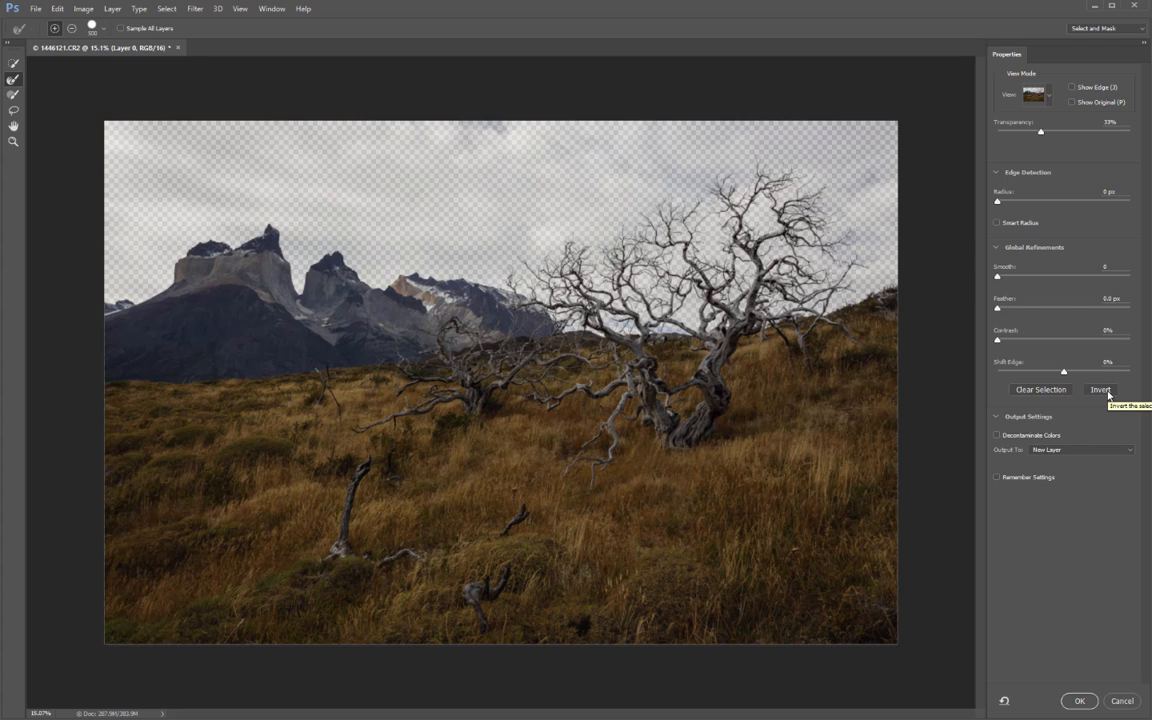
click(1100, 389)
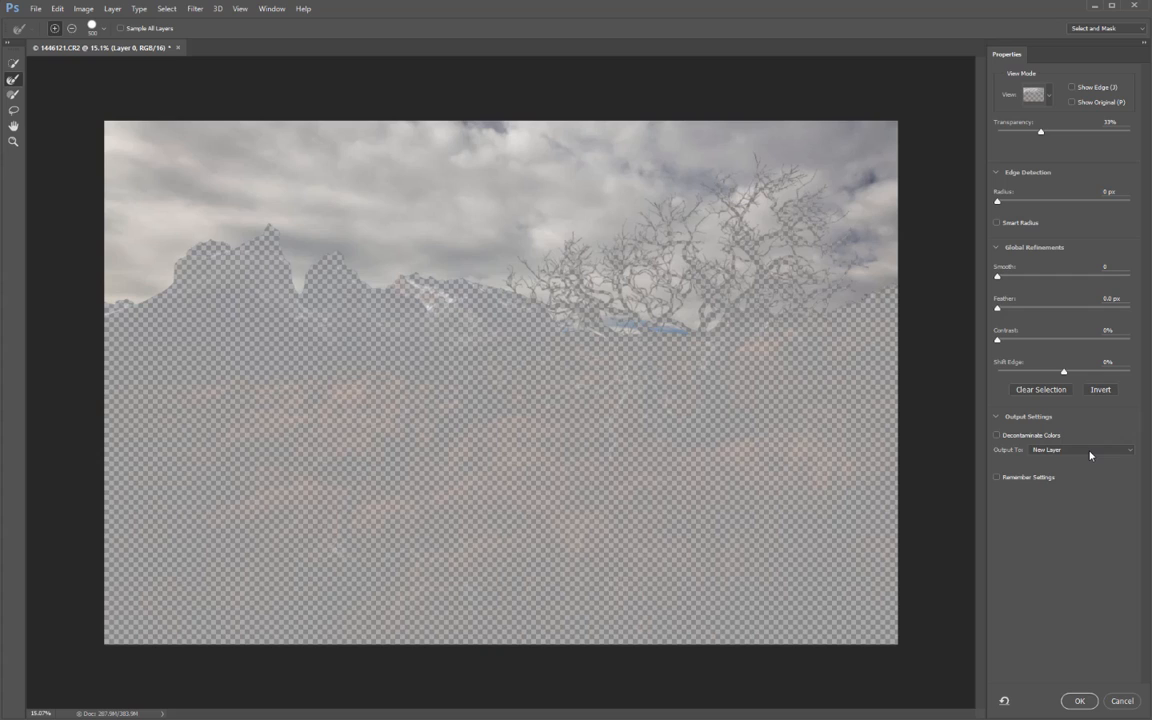
mouse_move(1083, 449)
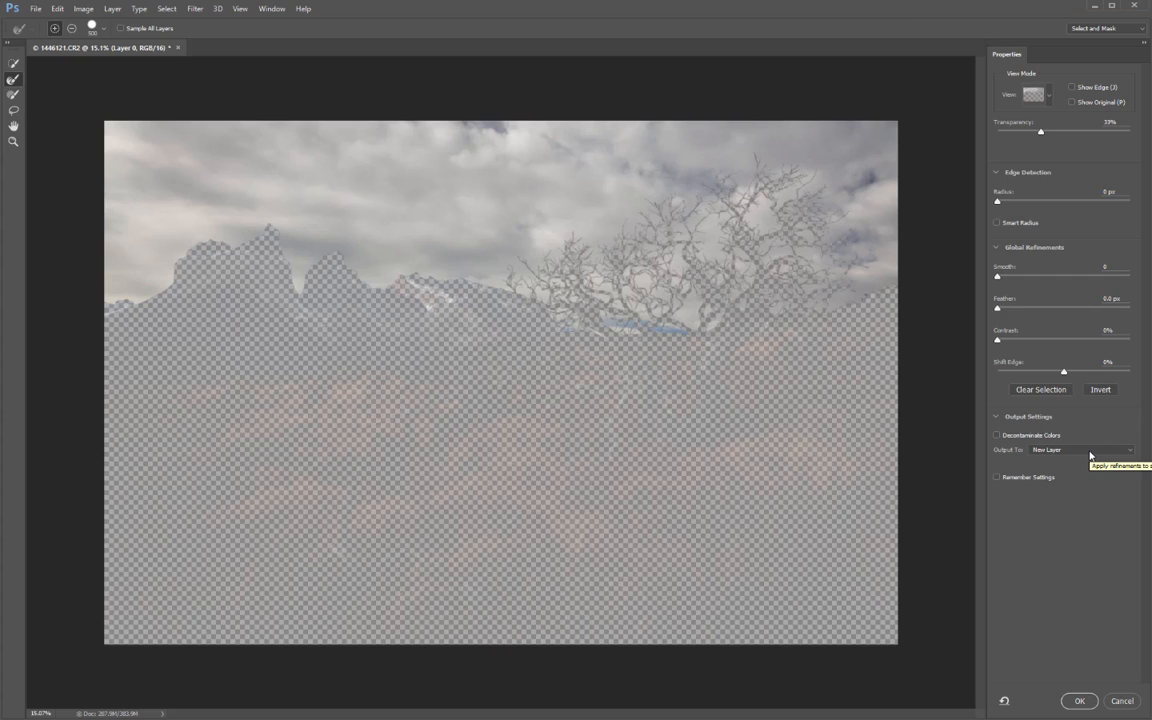
Step: Check the Output To options and accept the refined sky as a selection
click(1083, 449)
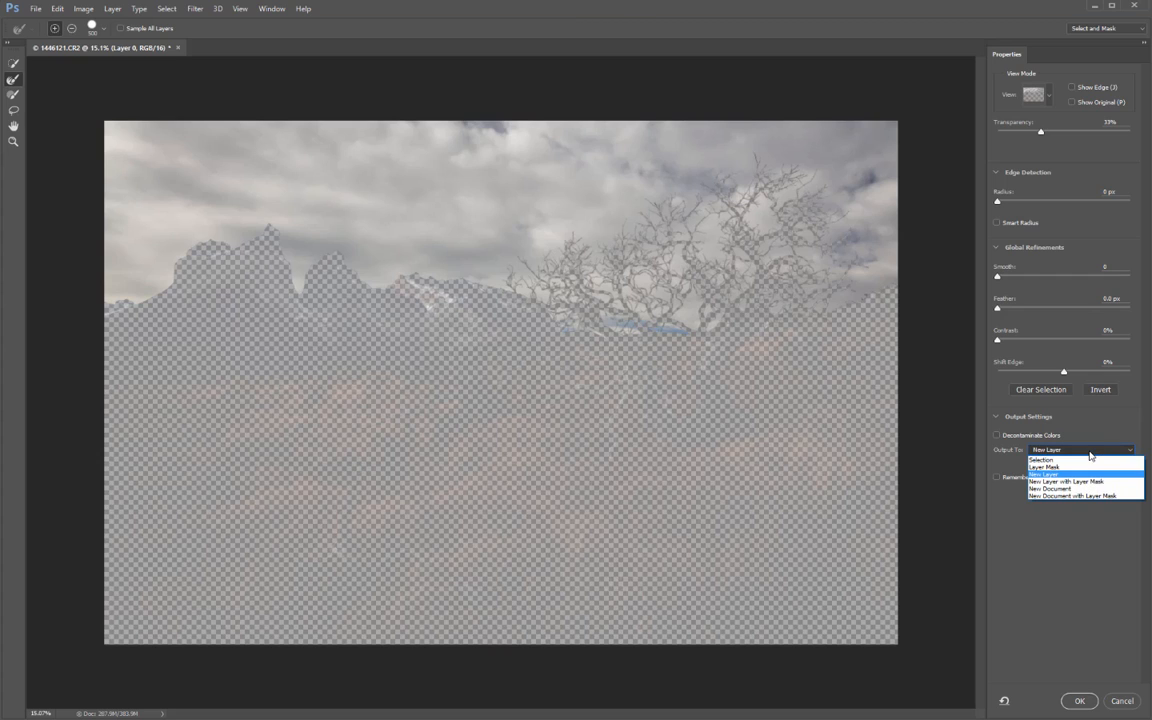
mouse_move(1050, 461)
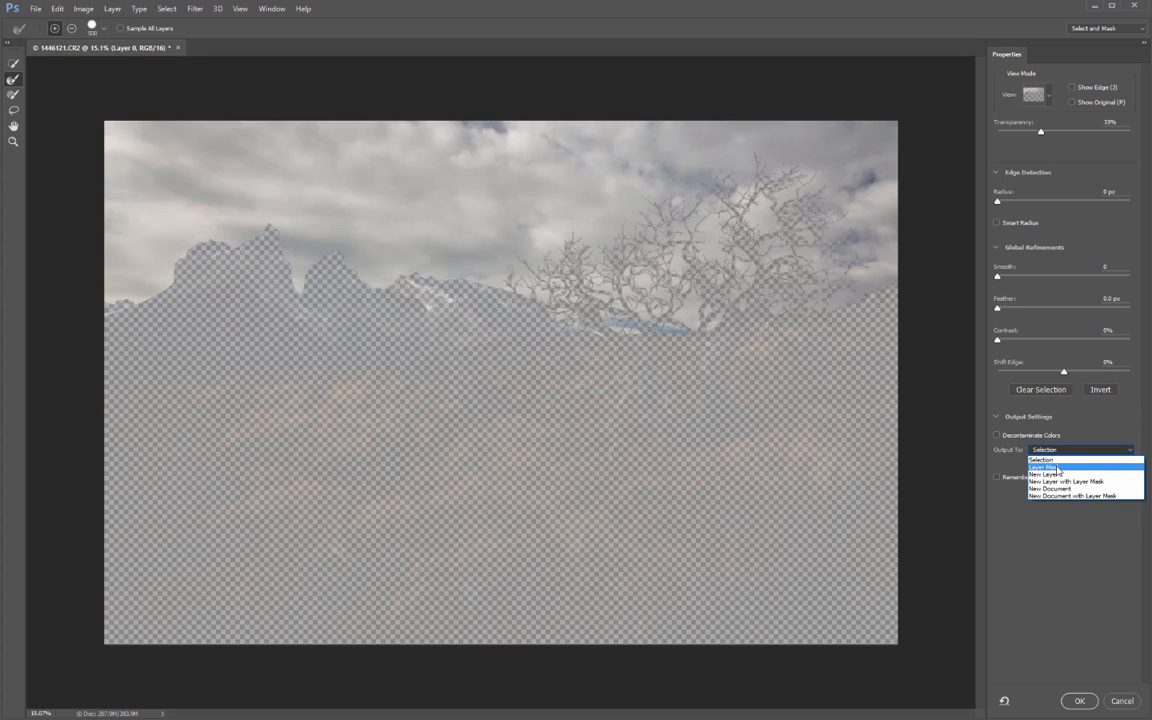
mouse_move(1045, 473)
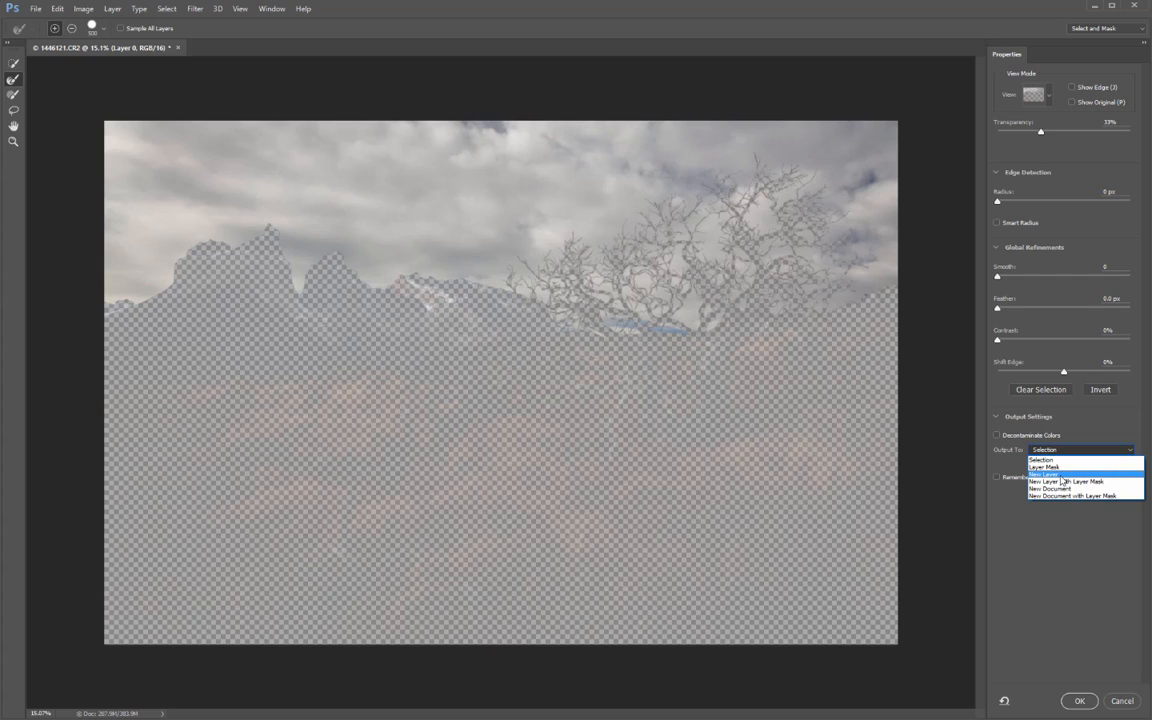
mouse_move(1065, 482)
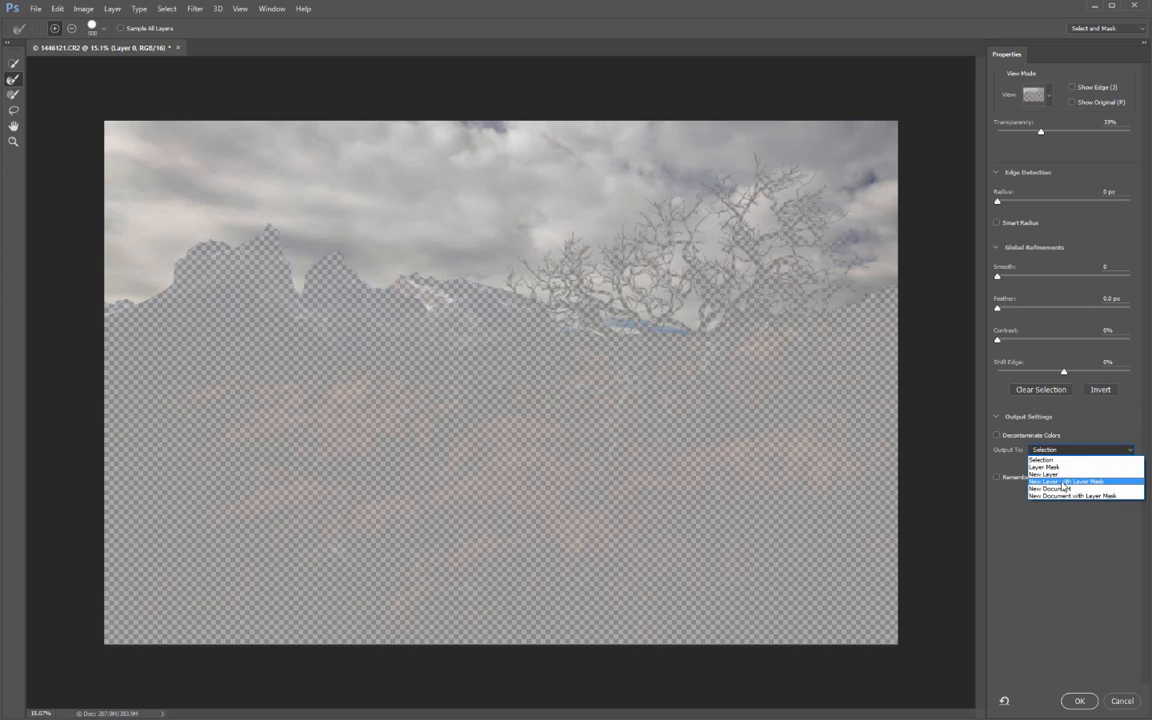
mouse_move(1085, 495)
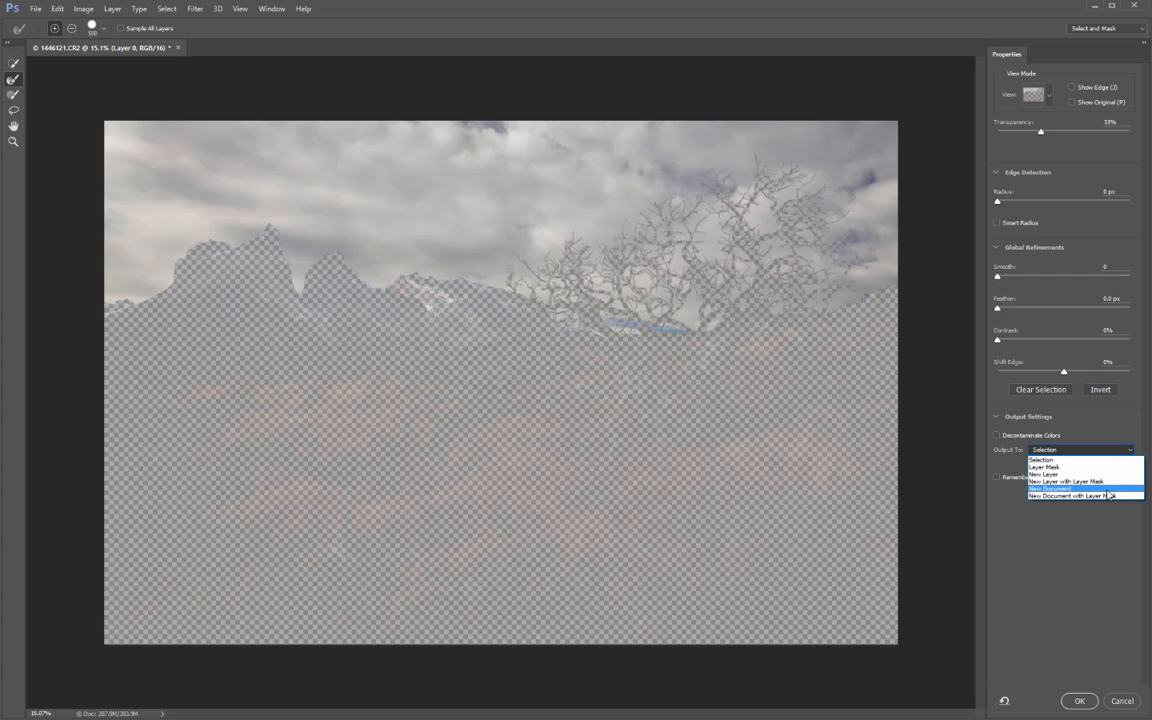
mouse_move(1044, 465)
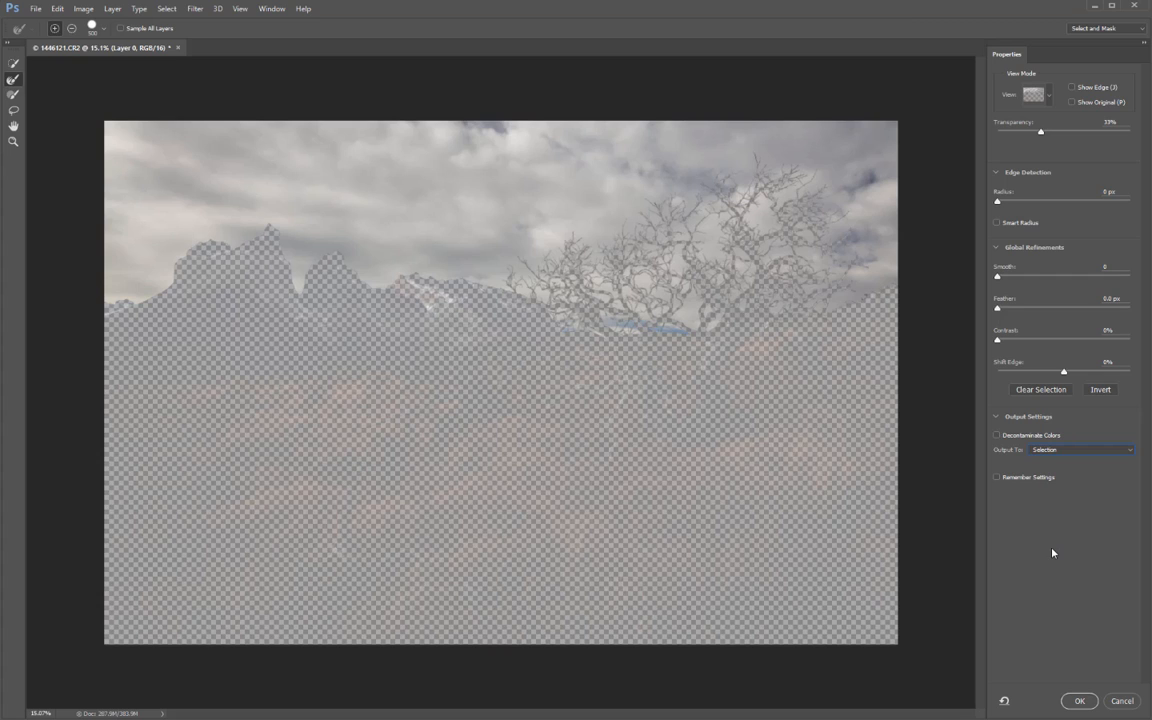
click(1079, 700)
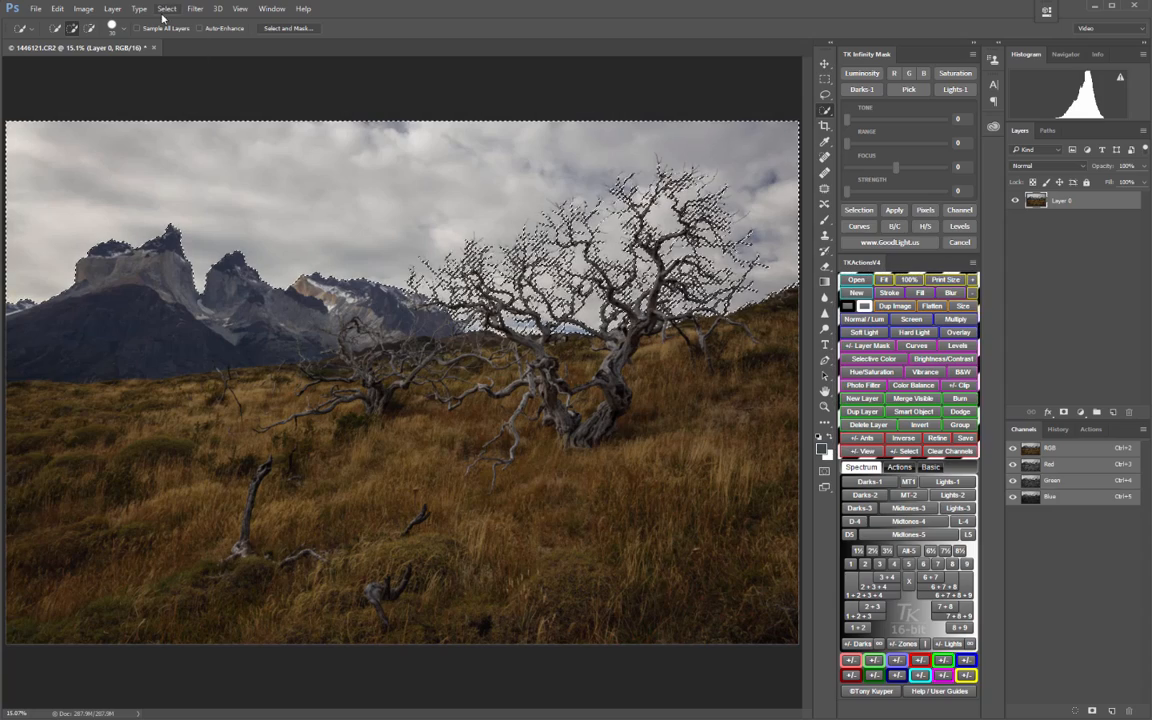
Step: Save the current selection as a new alpha channel named 'sky'
click(167, 8)
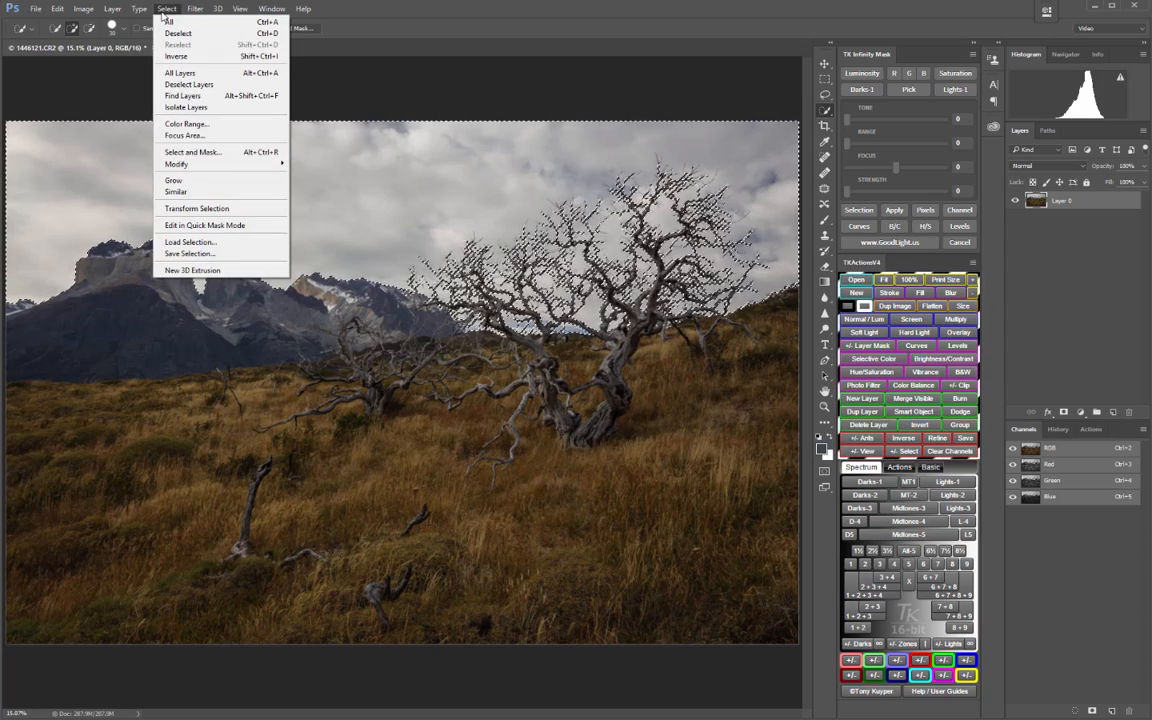
mouse_move(189, 253)
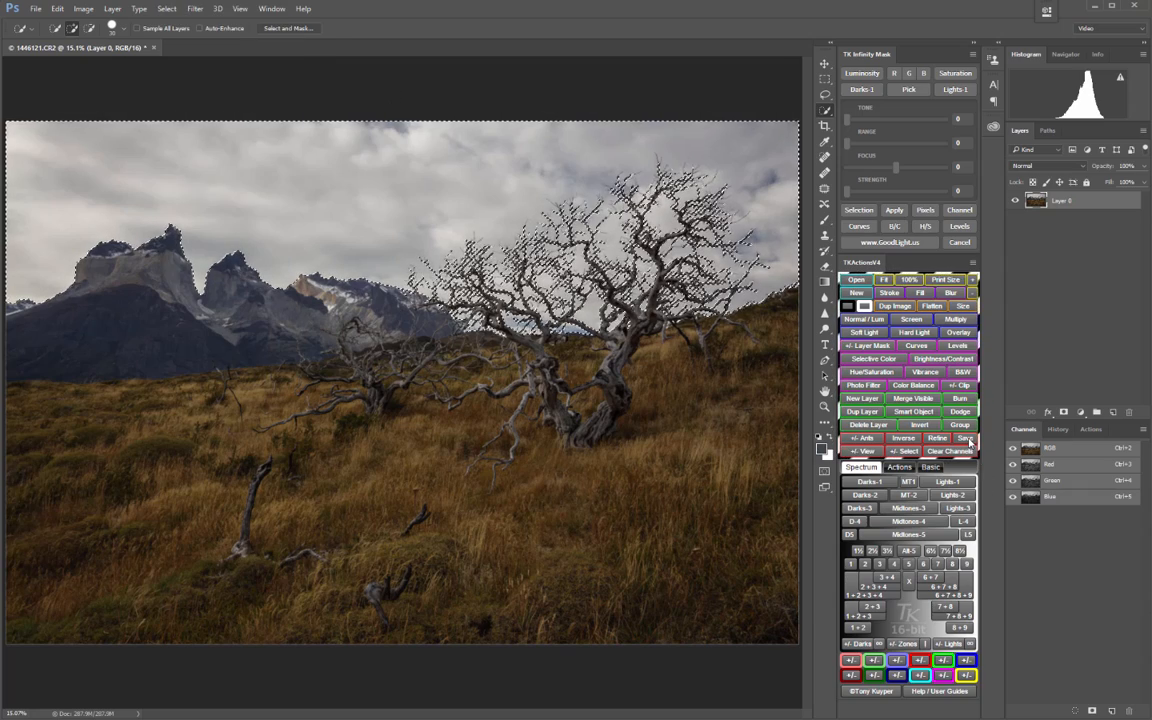
click(963, 438)
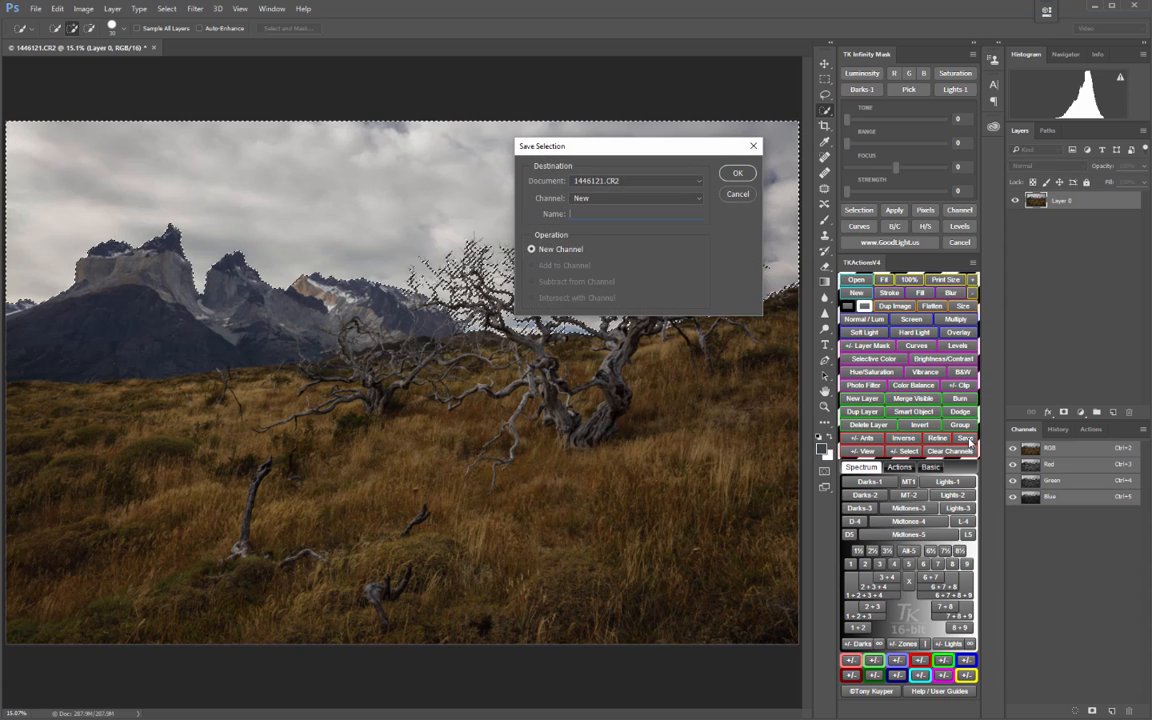
text(sky)
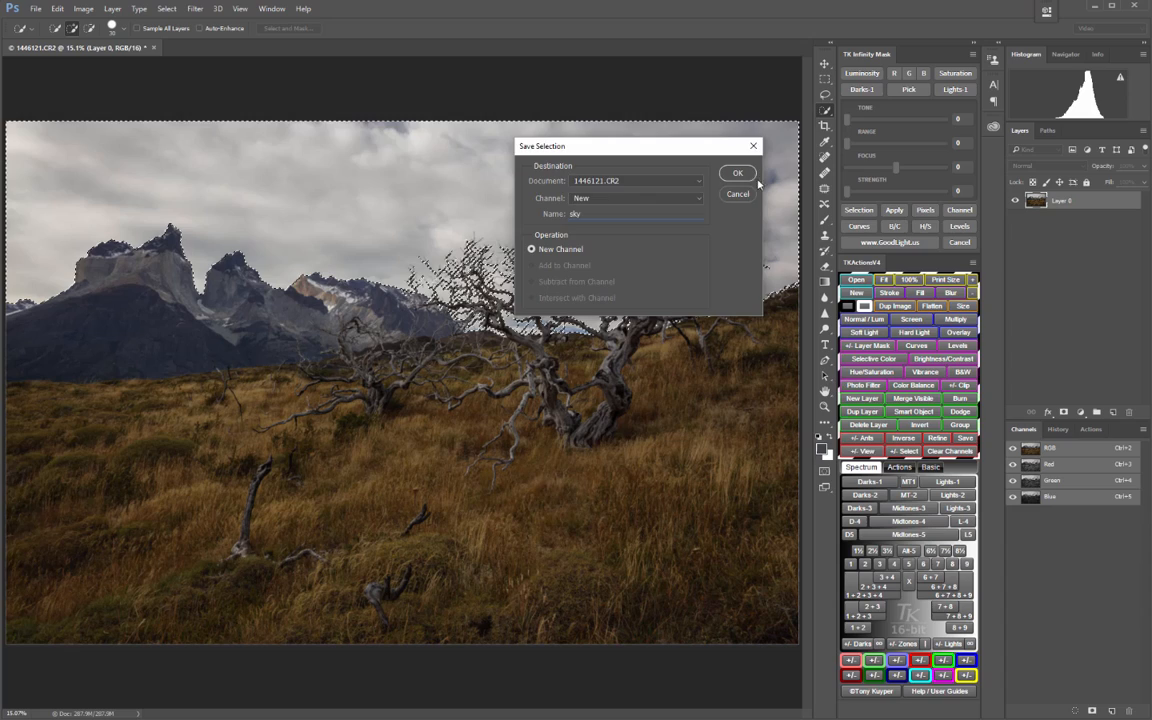
click(738, 173)
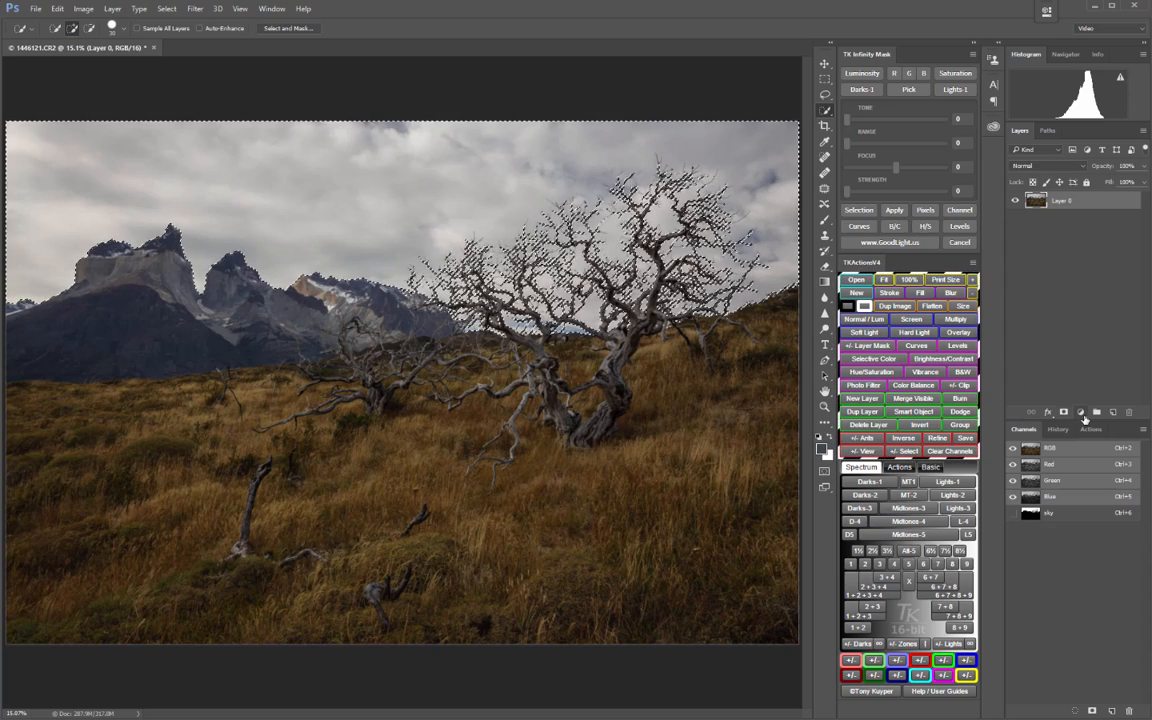
Step: Open the Layers panel's adjustment layer list while the sky selection stays active
click(1081, 412)
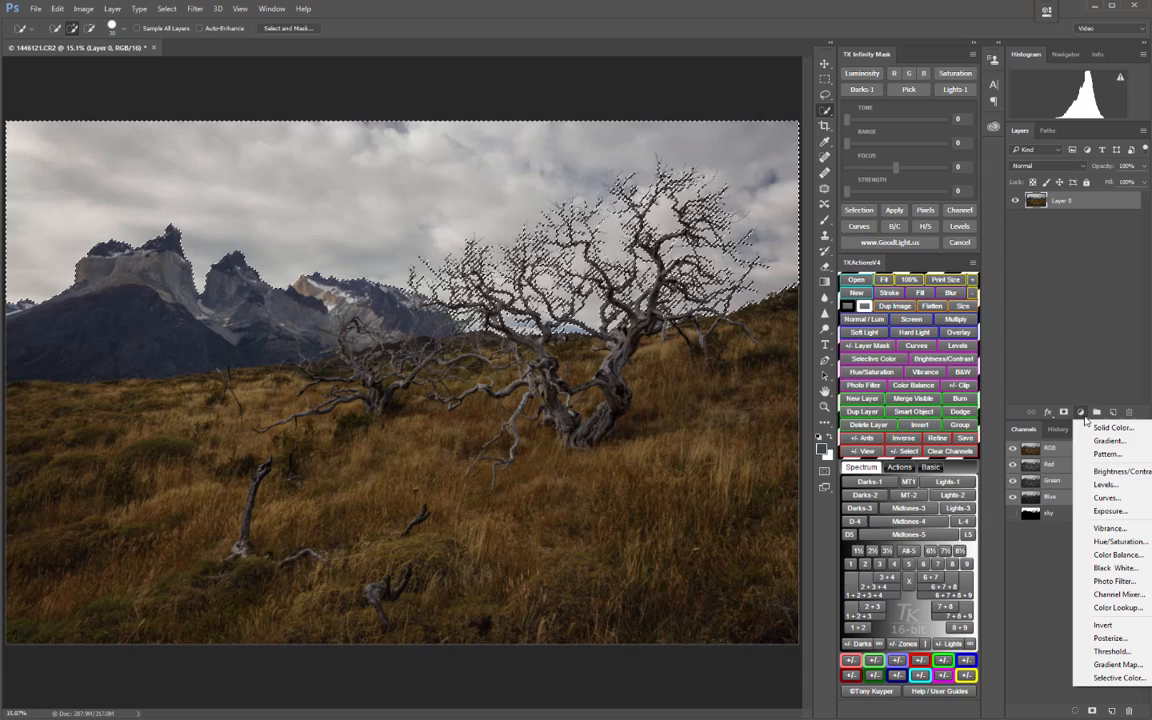
mouse_move(1105, 485)
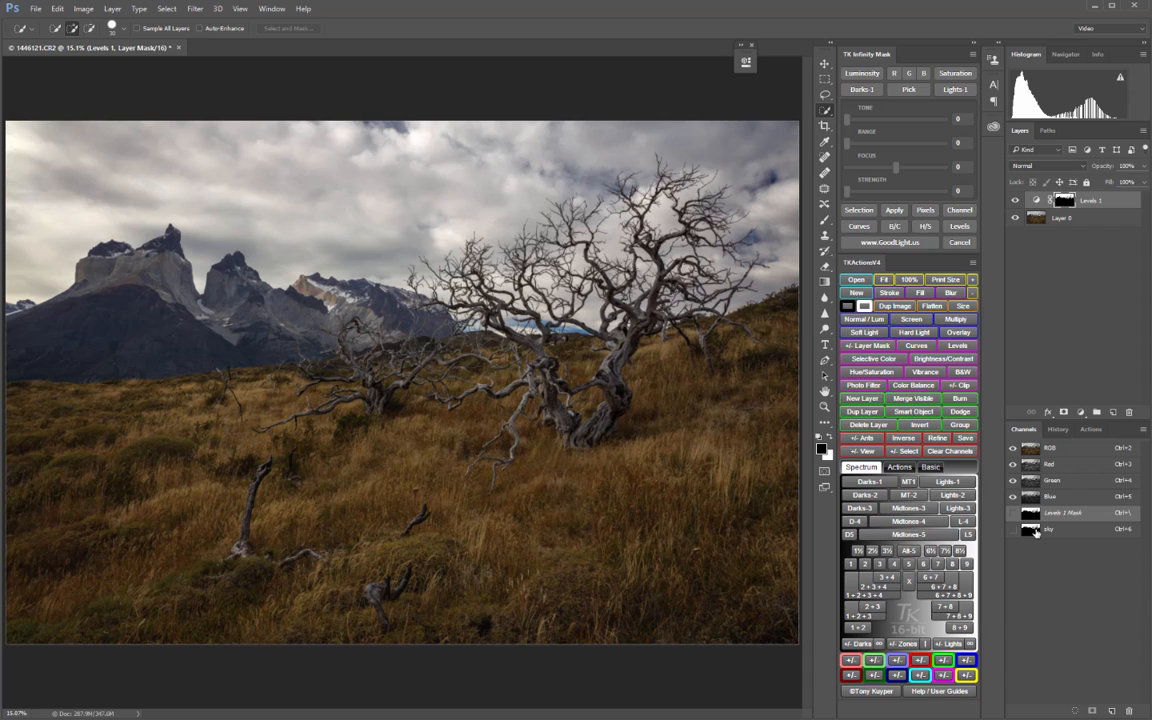
mouse_move(1034, 512)
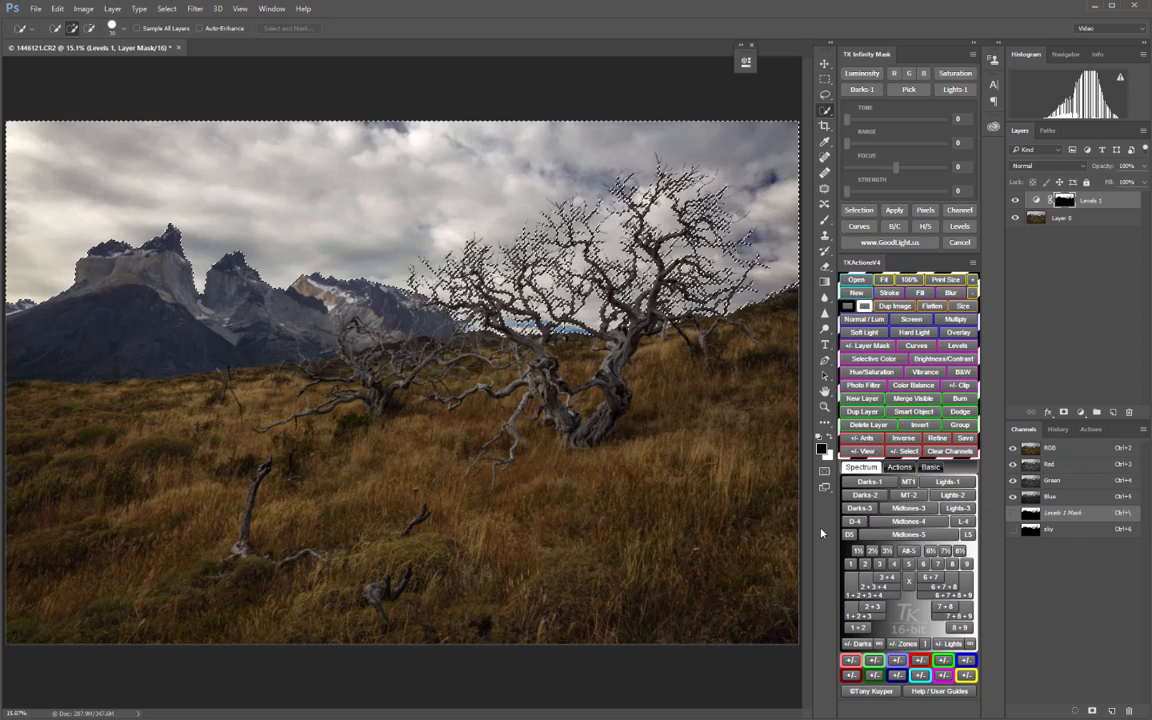
Step: Invert the selection onto the land and add a Curves adjustment layer masked to it
click(166, 8)
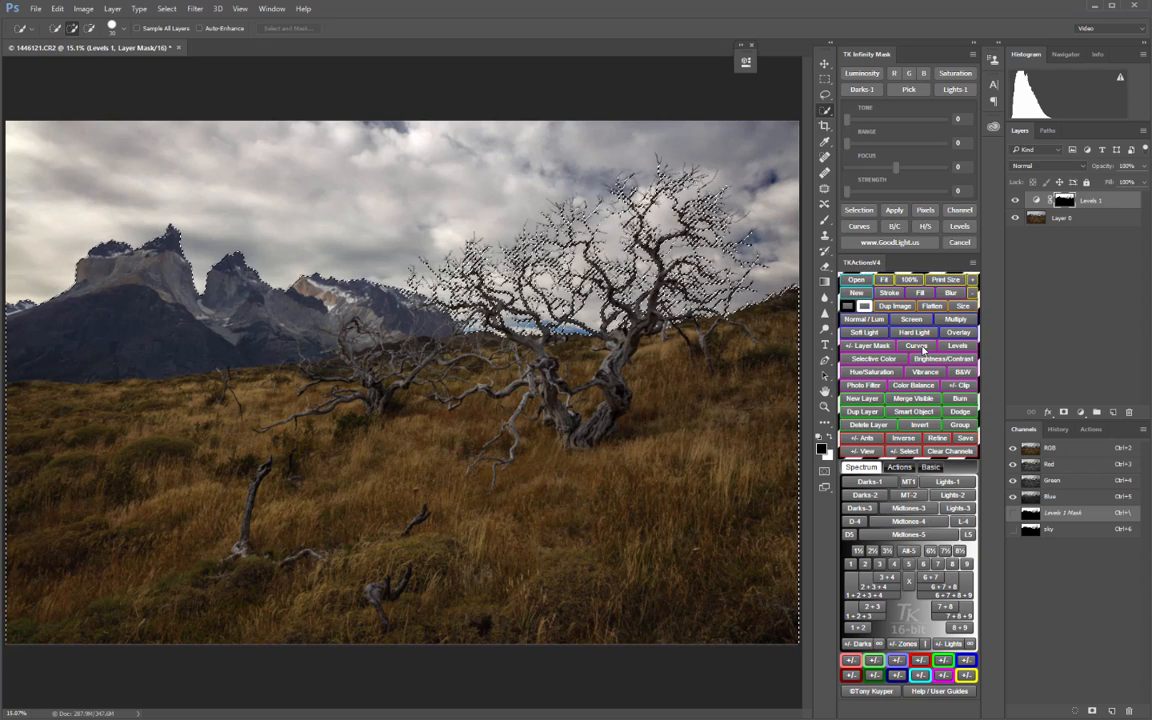
click(916, 345)
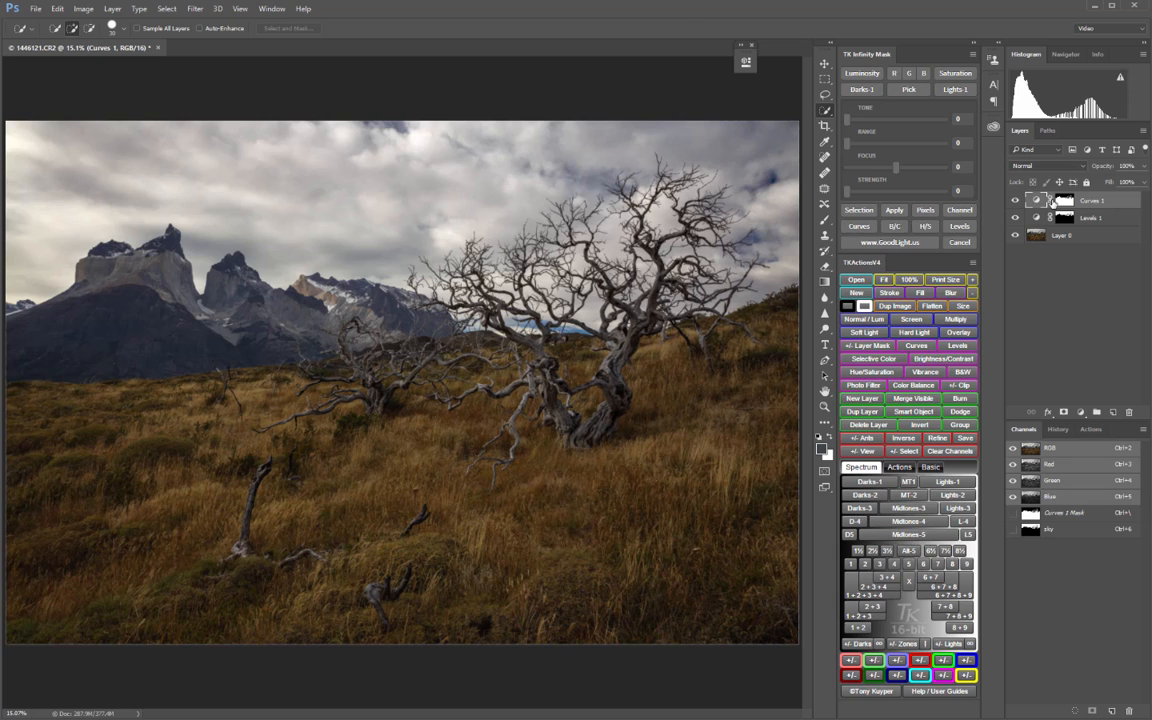
Step: Raise the Curves 1 curve to brighten the grassland, trees and mountains, then collapse Properties
double_click(1037, 200)
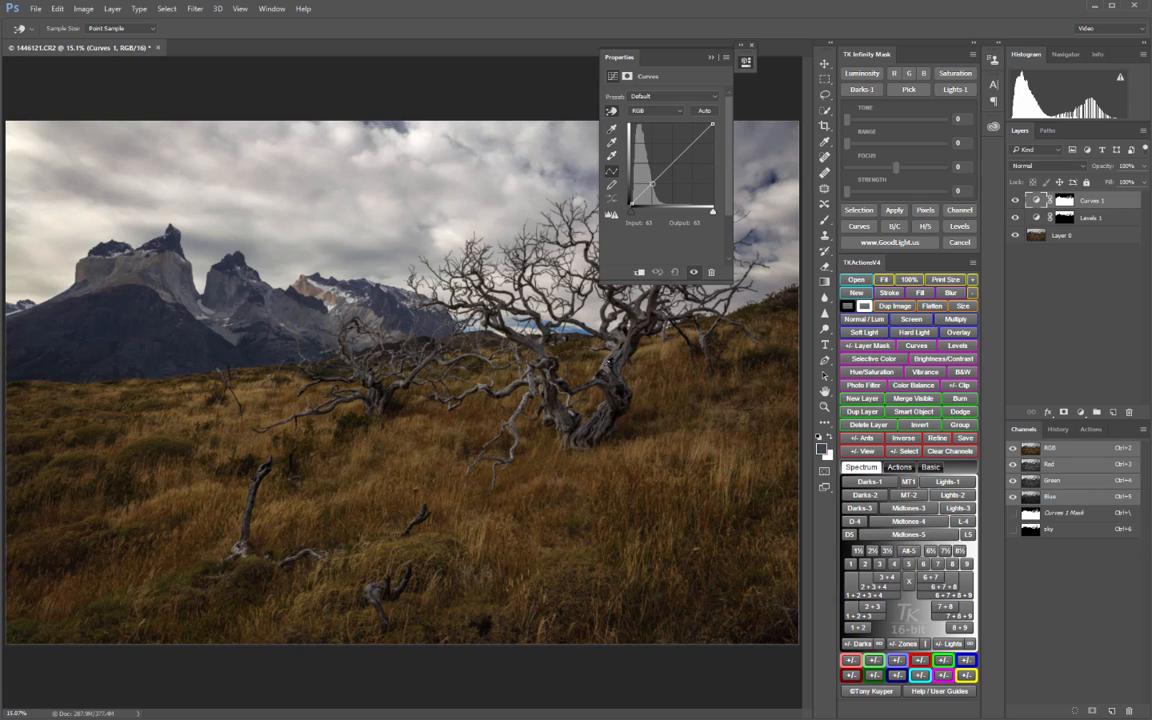
drag(655, 182, 655, 182)
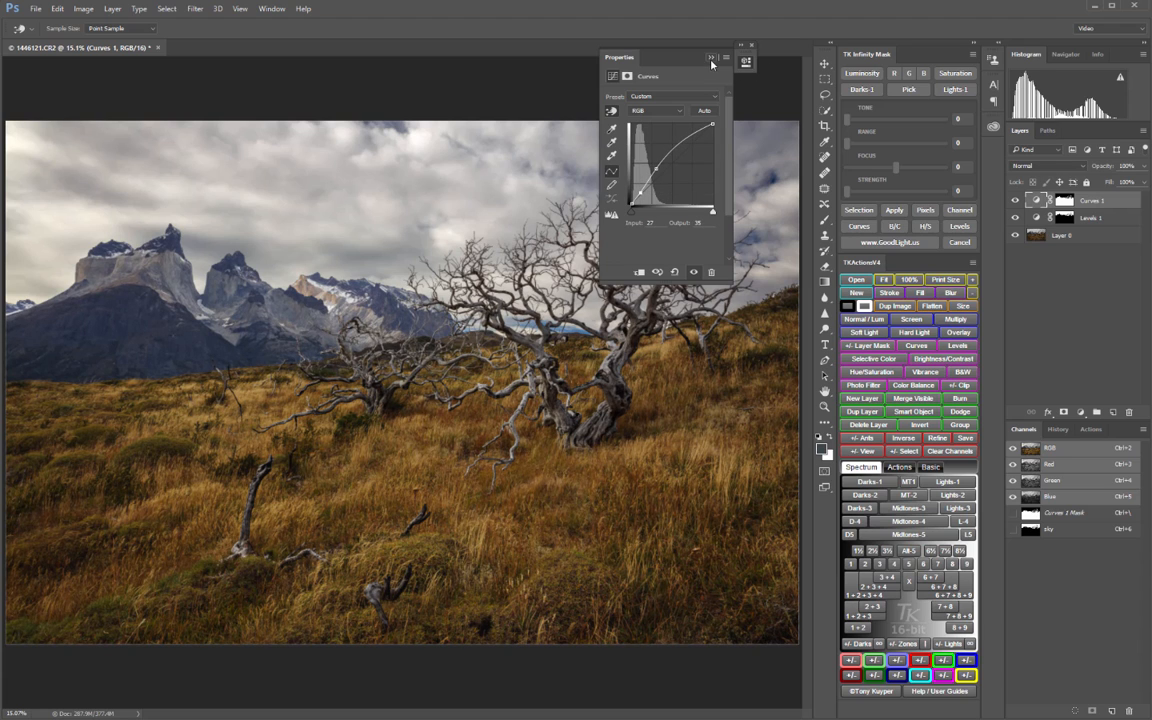
click(711, 57)
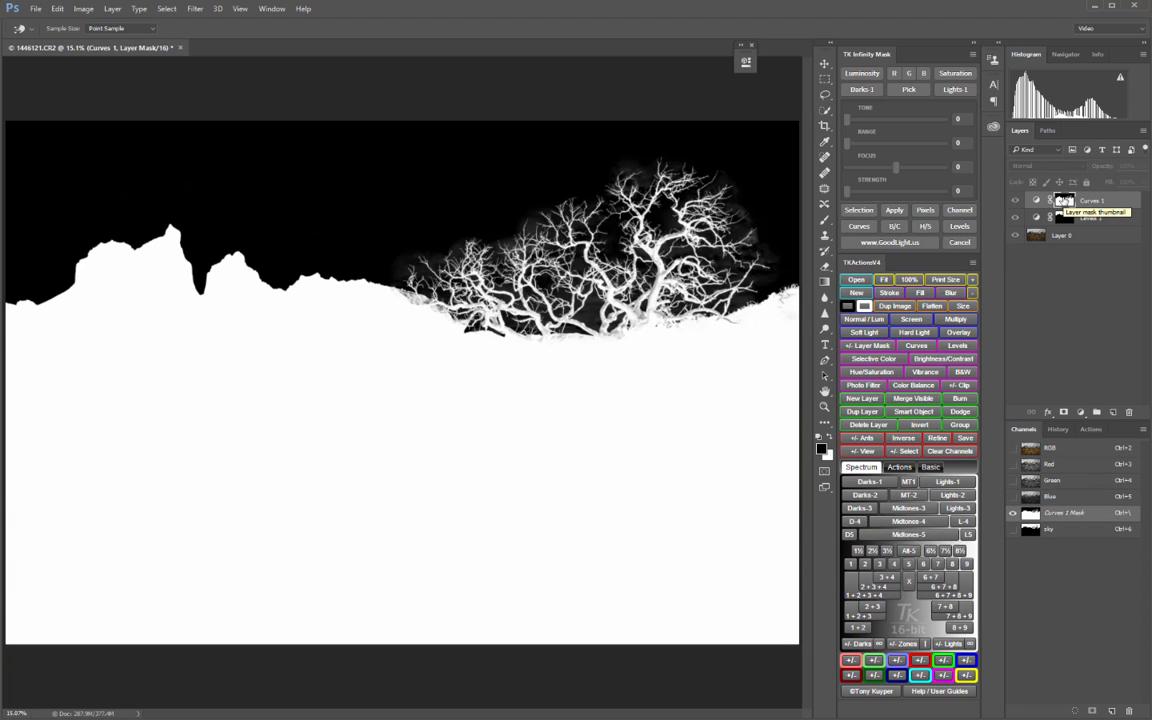
click(958, 226)
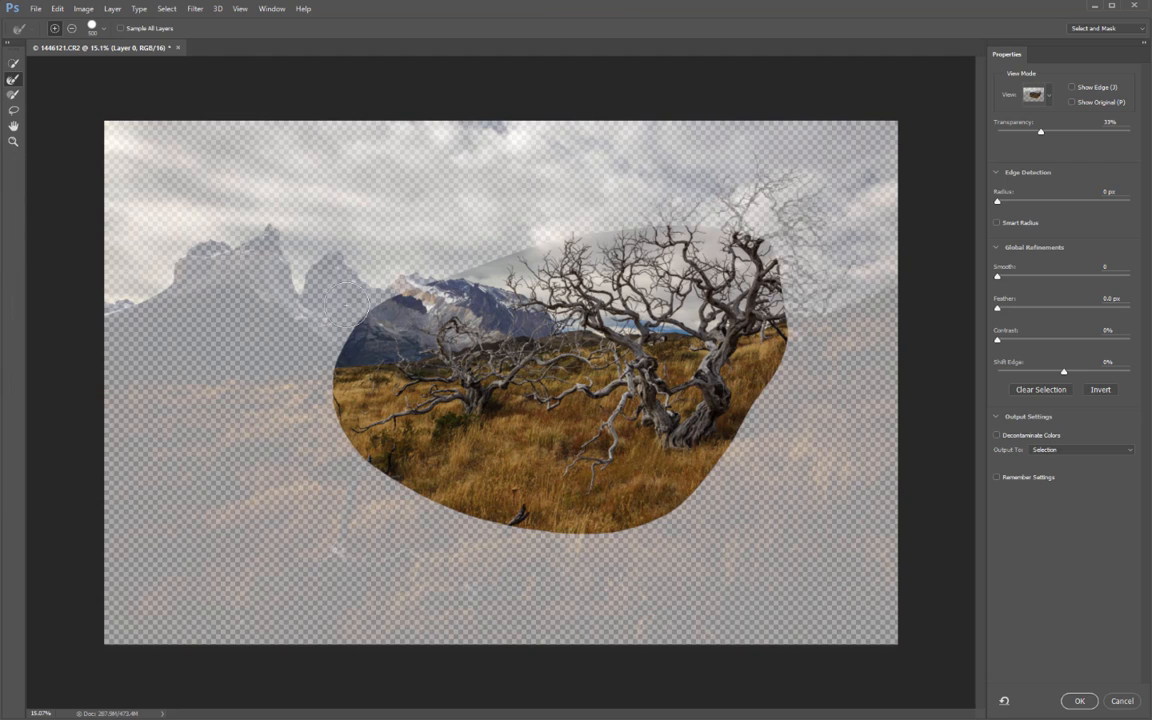
mouse_move(762, 606)
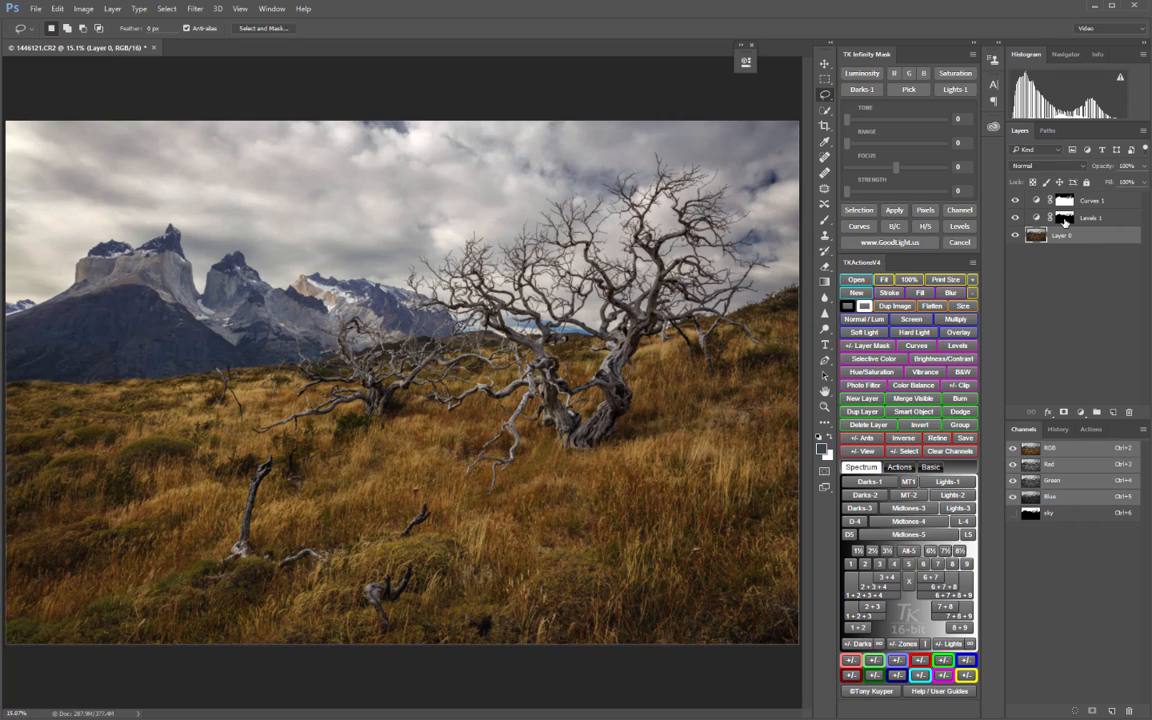
Step: Select the Levels 1 layer's sky mask thumbnail
click(1063, 218)
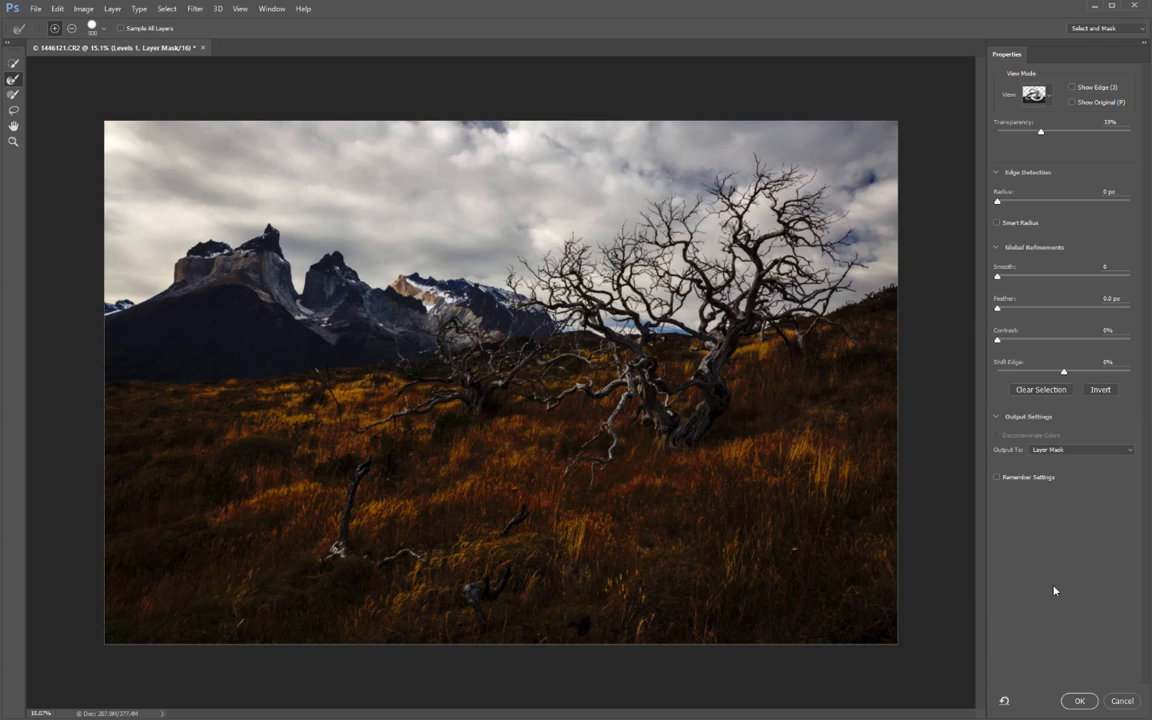
mouse_move(997, 312)
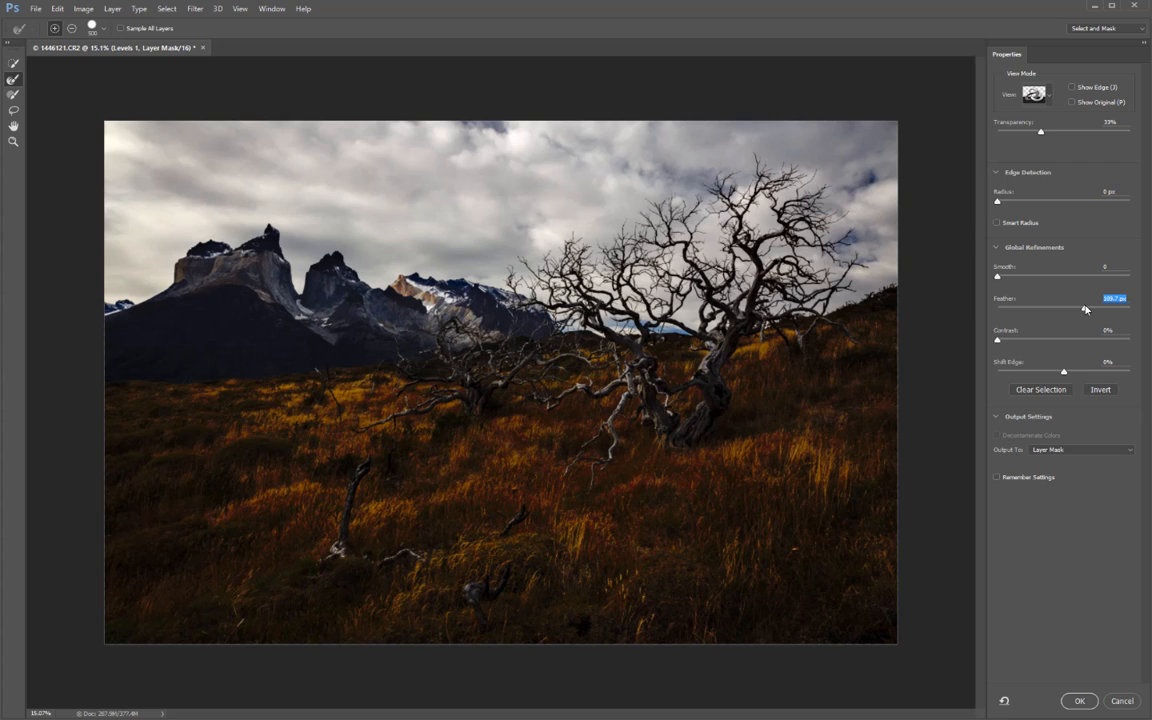
mouse_move(1033, 165)
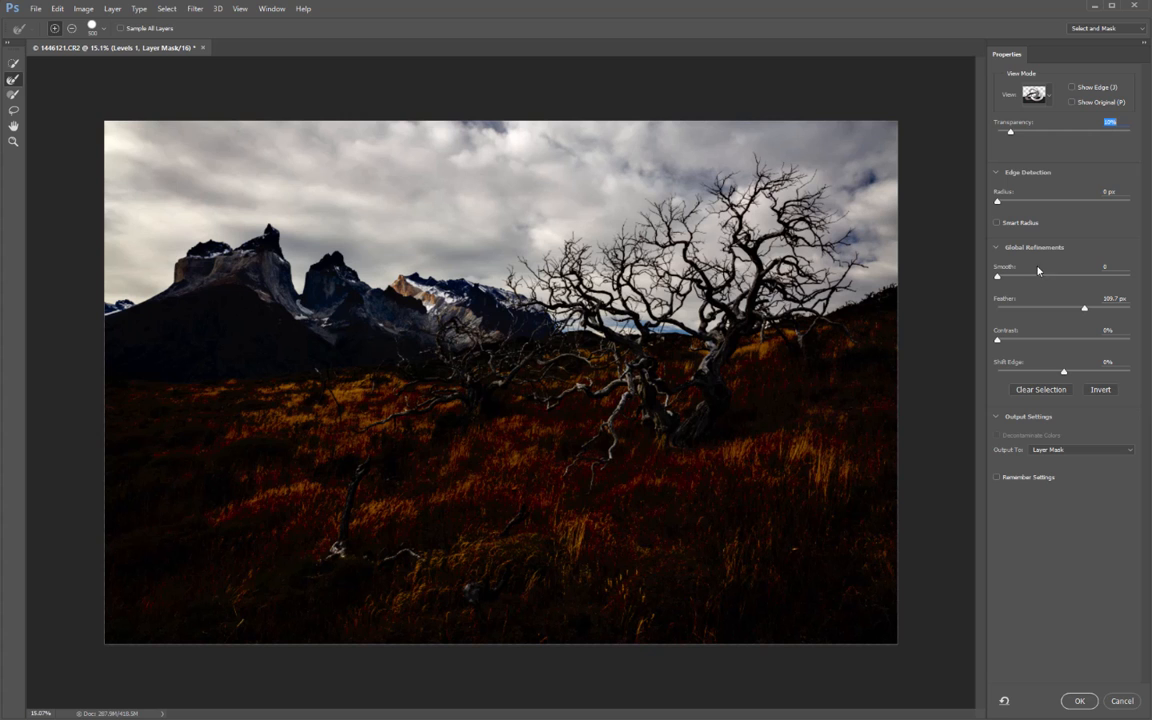
mouse_move(1024, 134)
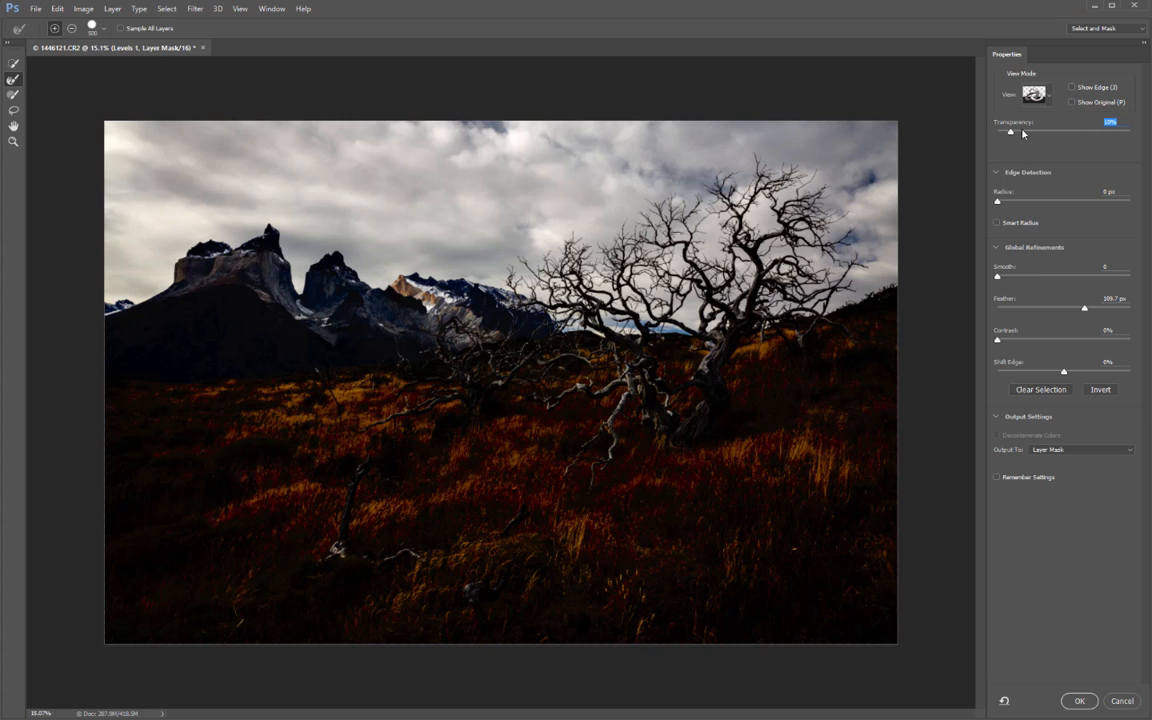